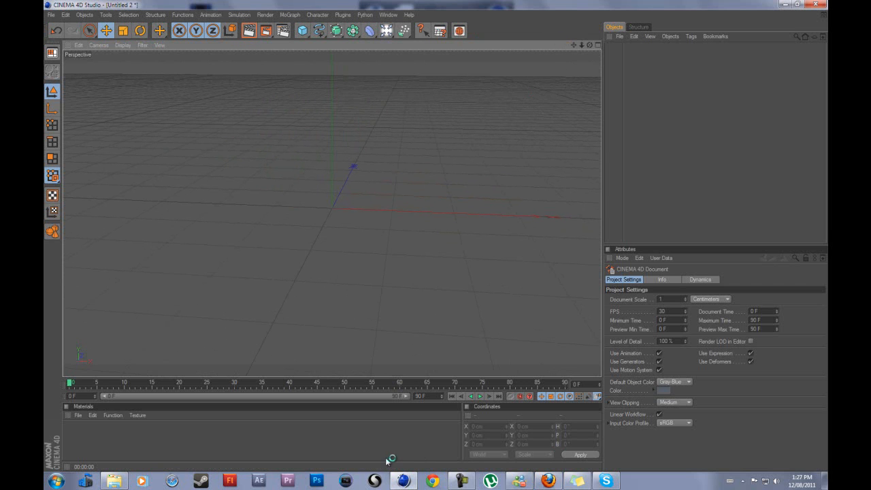
pyautogui.moveTo(305, 15)
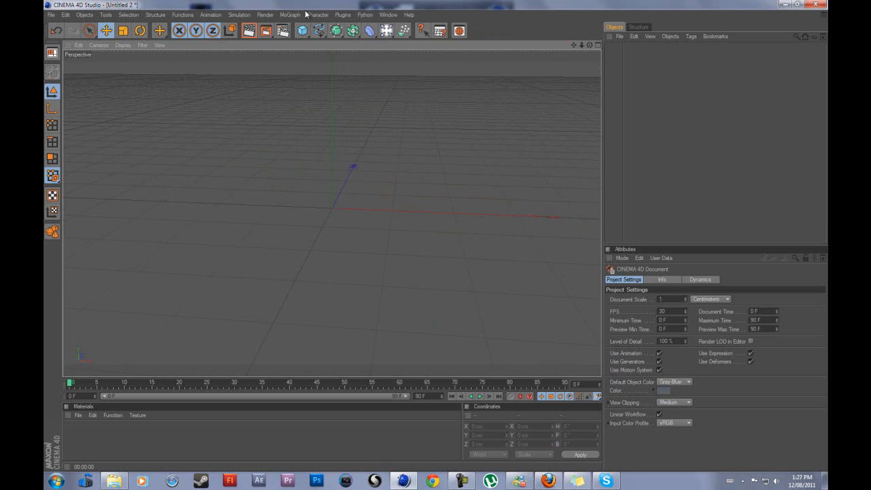
pyautogui.moveTo(62, 163)
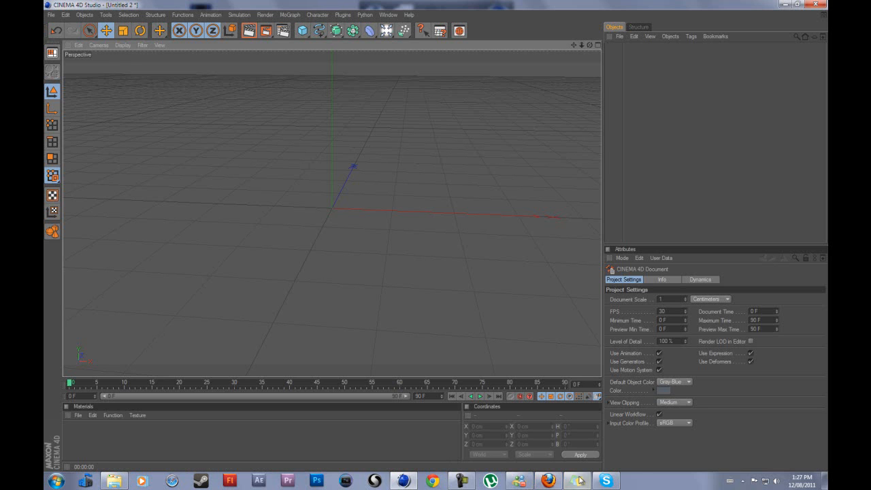
pyautogui.moveTo(485, 307)
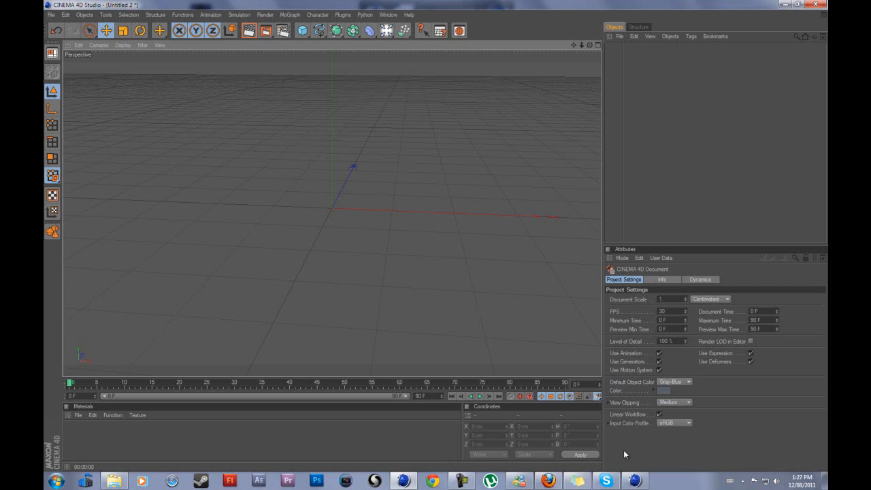
# - Add a Cube primitive as a thin door panel named Door and raise it along Y
pyautogui.click(266, 14)
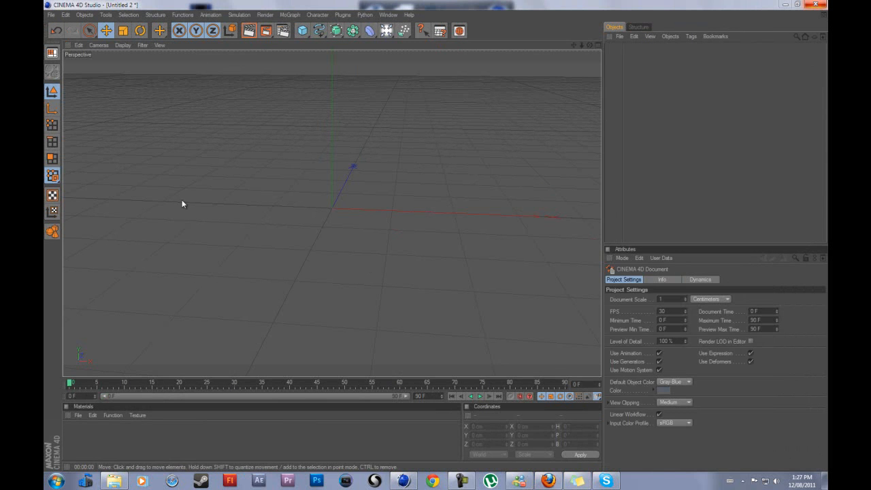
pyautogui.moveTo(364, 106)
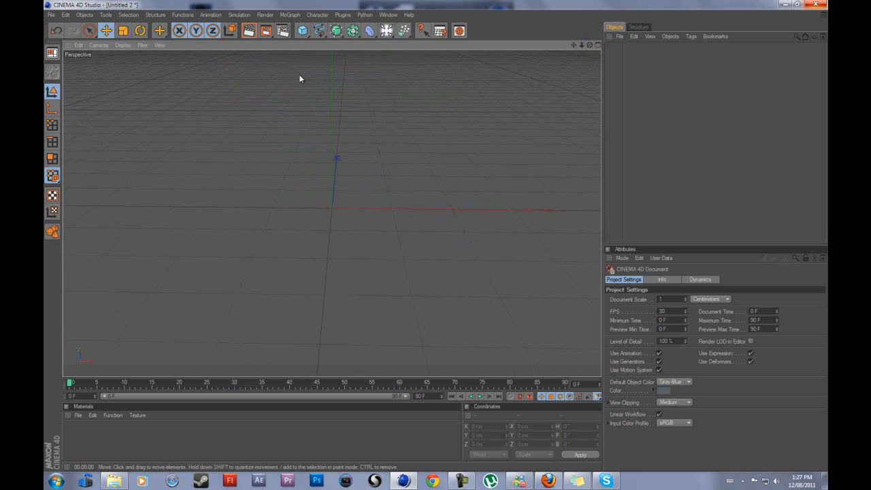
pyautogui.click(302, 29)
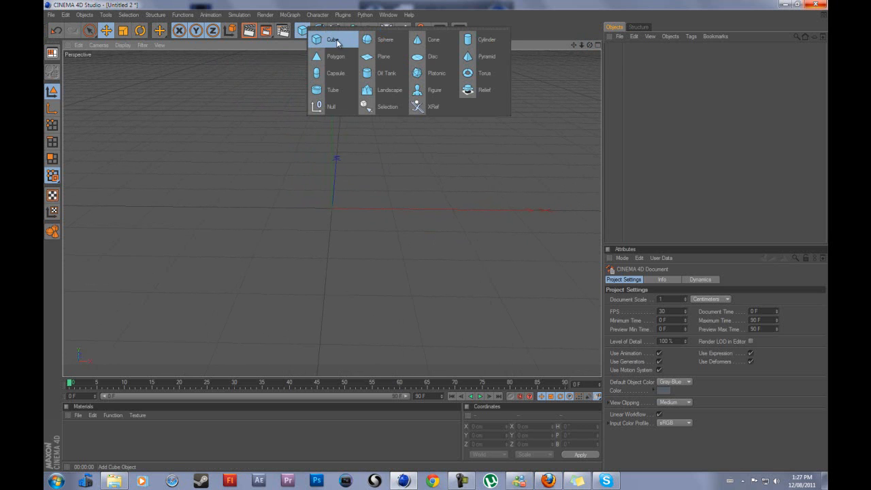
pyautogui.click(332, 38)
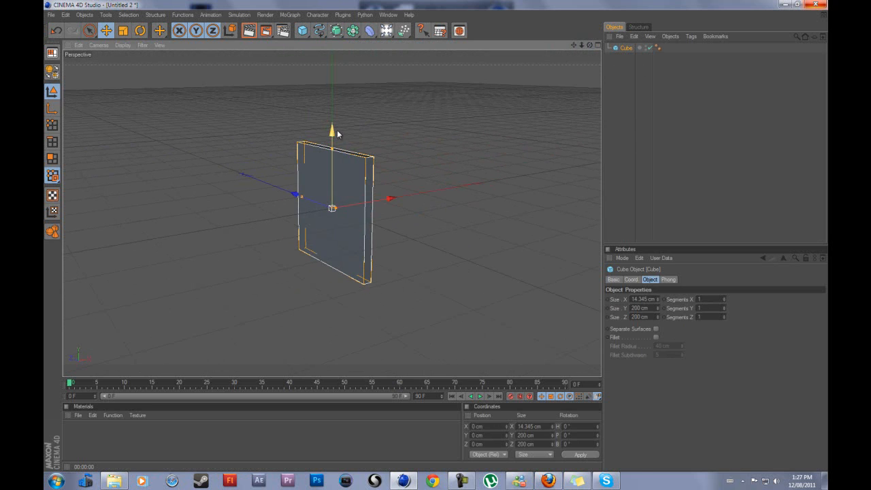
pyautogui.moveTo(332, 136); pyautogui.dragTo(332, 56)
pyautogui.write('Door')
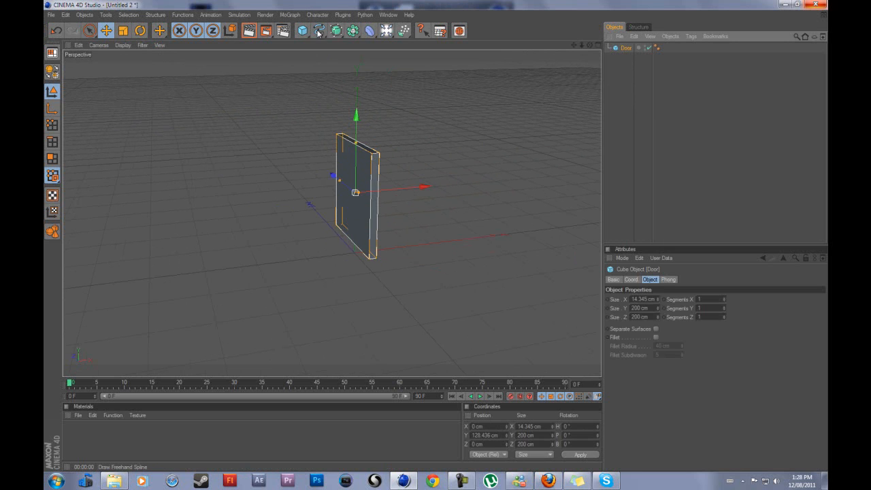
# - Add a Disc primitive and enlarge it into a floor beneath the door
pyautogui.click(302, 30)
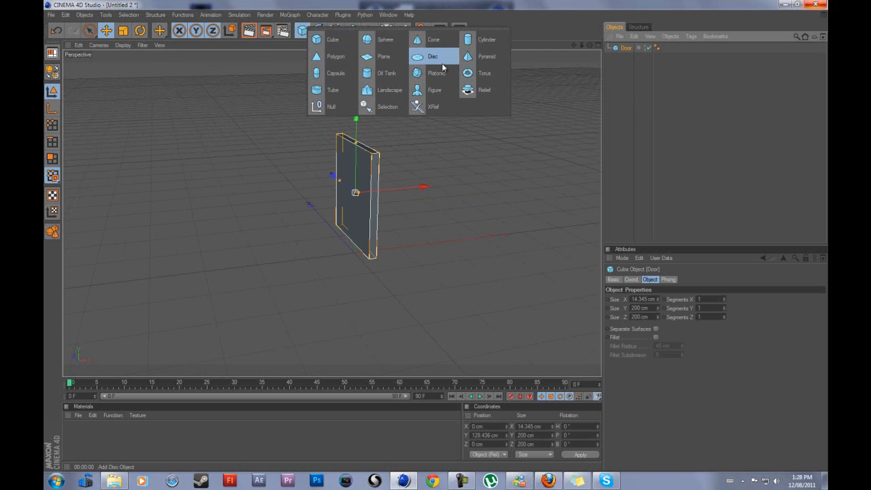
pyautogui.click(433, 56)
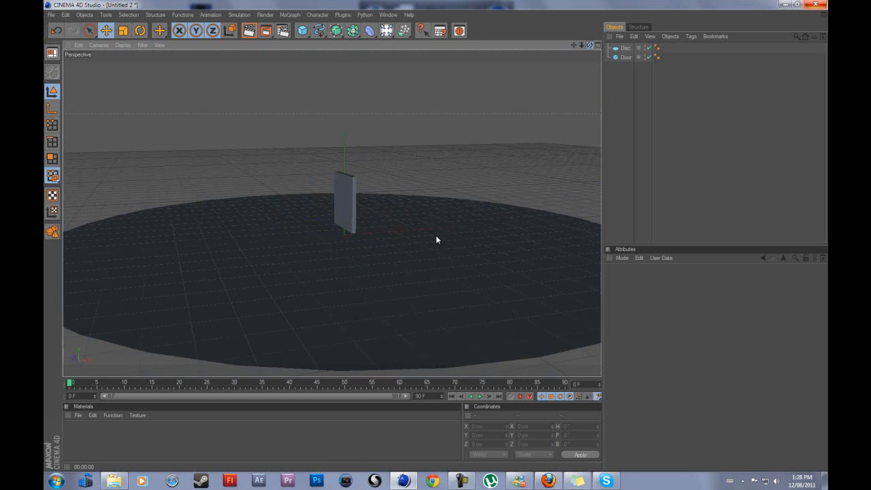
pyautogui.click(386, 30)
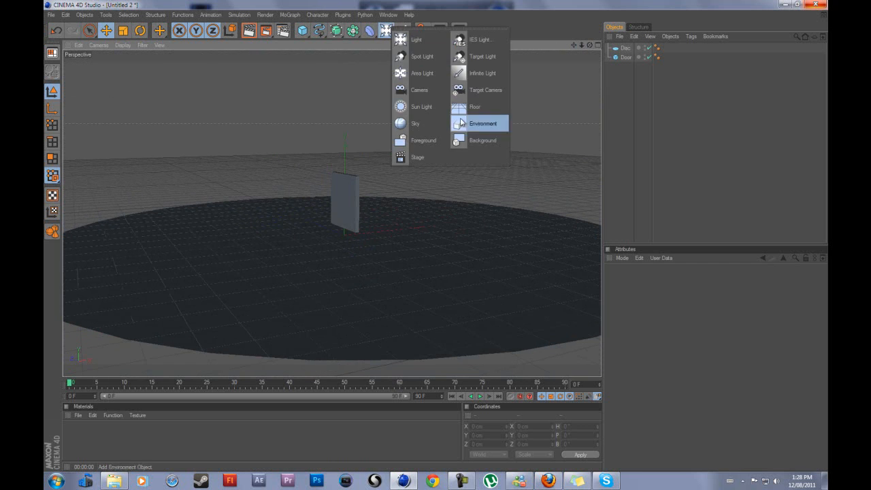
pyautogui.click(483, 122)
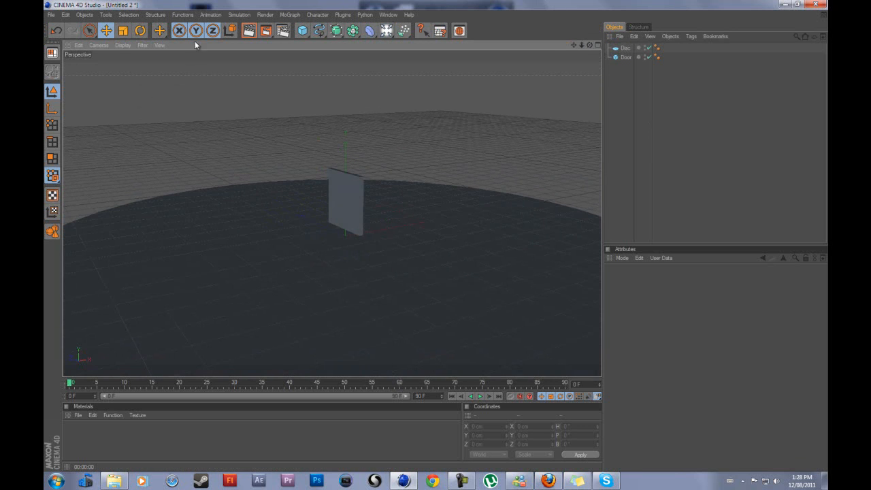
# - Add a Plane, rotate it into a slope and slide it into place as a ramp beside the door
pyautogui.click(302, 30)
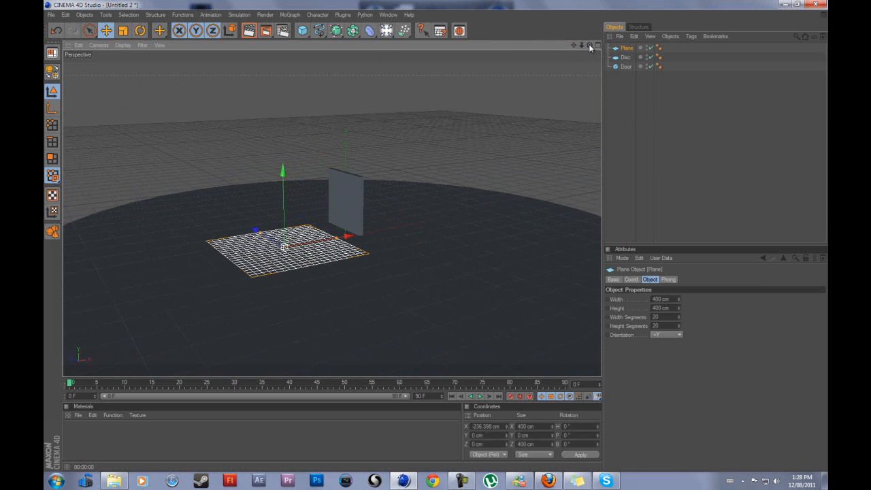
pyautogui.click(139, 30)
pyautogui.write('32')
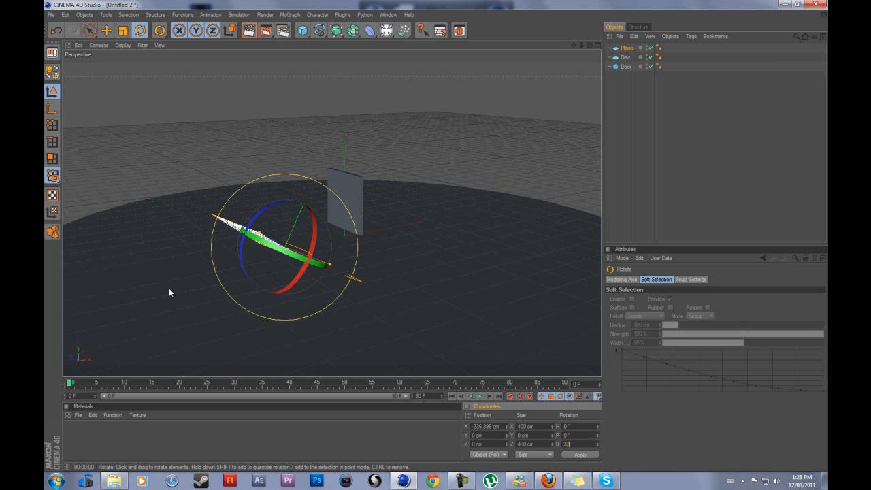
pyautogui.click(106, 30)
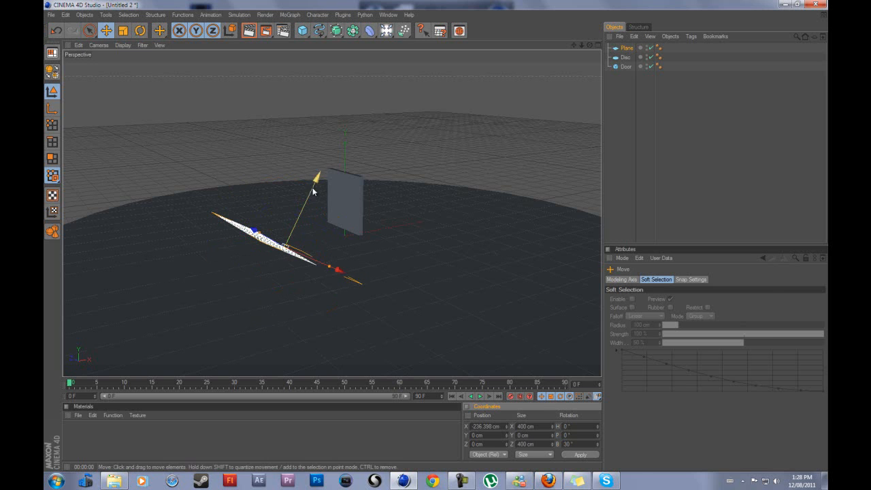
pyautogui.moveTo(313, 193); pyautogui.dragTo(292, 275)
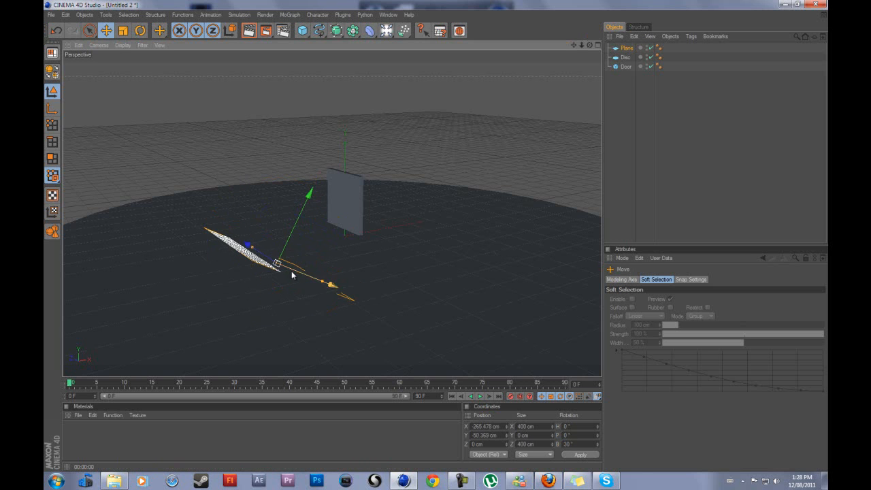
pyautogui.moveTo(274, 261); pyautogui.dragTo(102, 272)
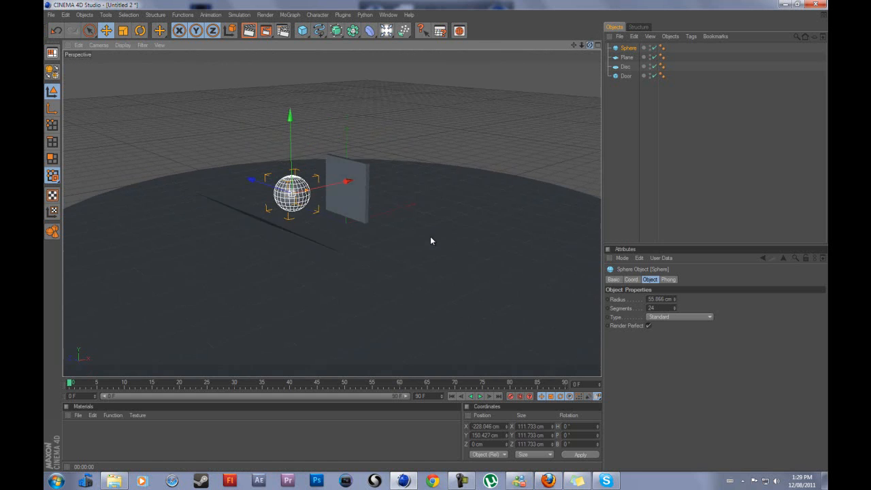
pyautogui.click(552, 99)
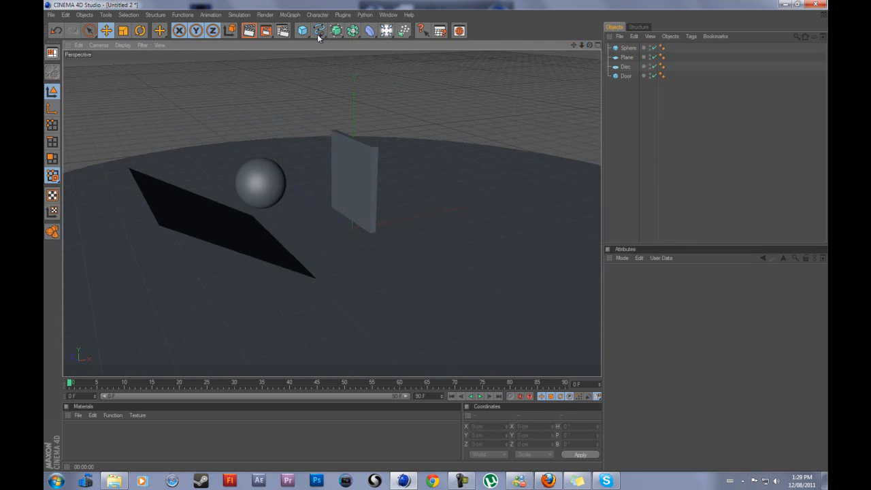
pyautogui.click(624, 66)
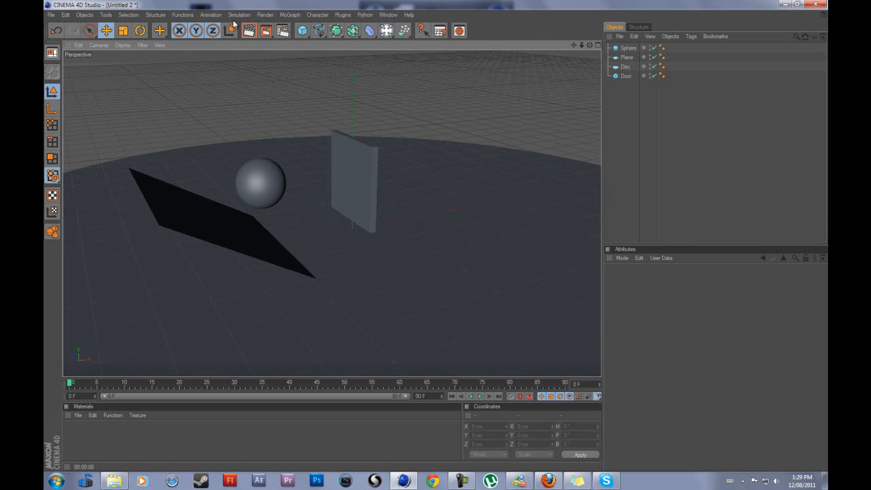
# - Add a Connector from Simulate > Dynamics to hinge the door at its top edge
pyautogui.click(240, 14)
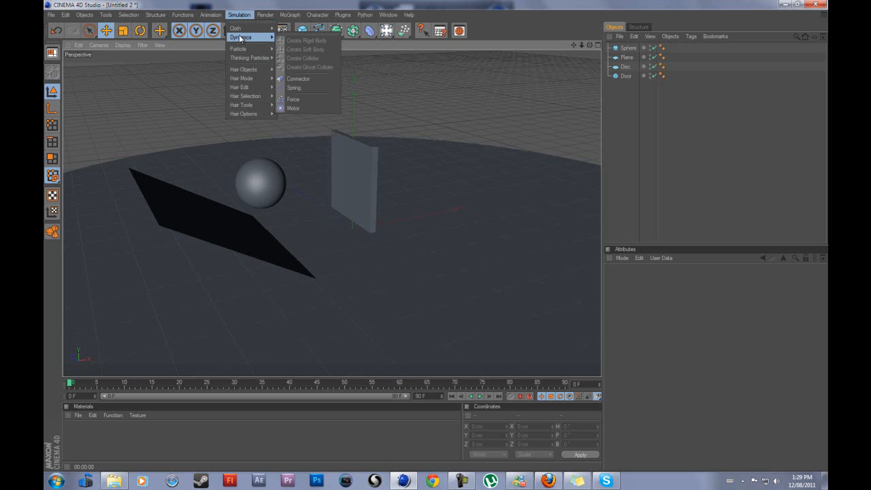
pyautogui.moveTo(298, 79)
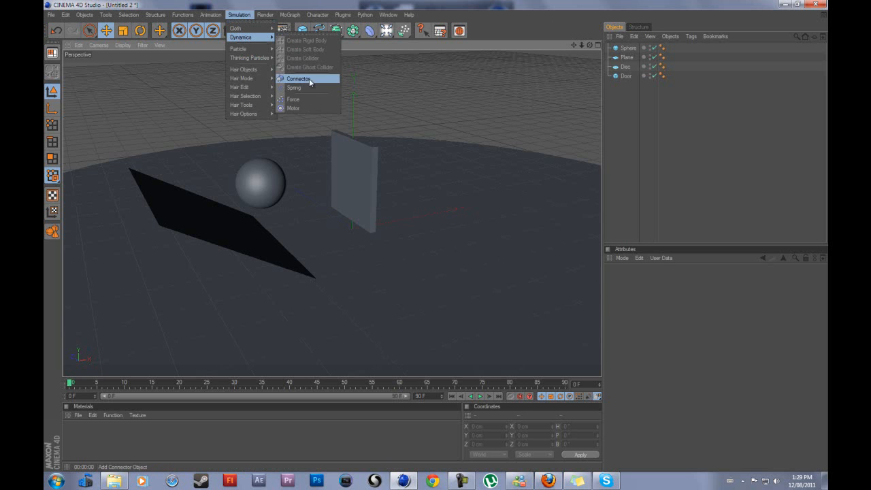
pyautogui.click(298, 79)
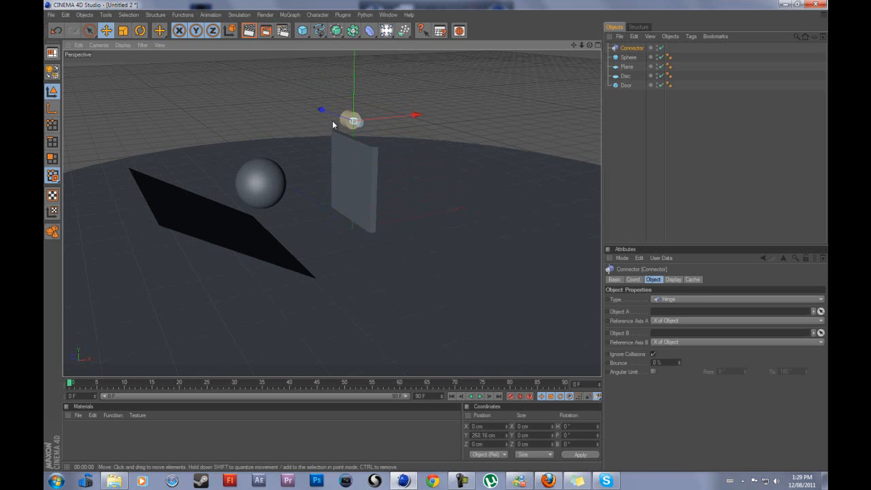
pyautogui.moveTo(656, 138)
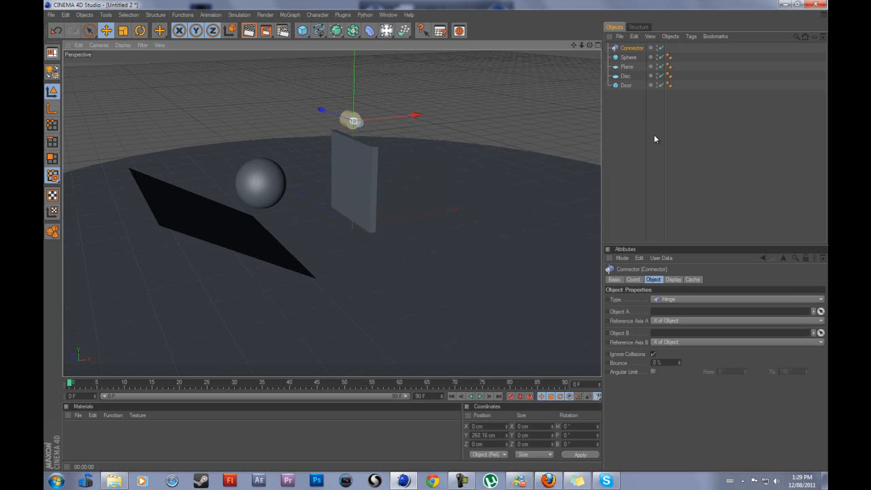
pyautogui.click(632, 48)
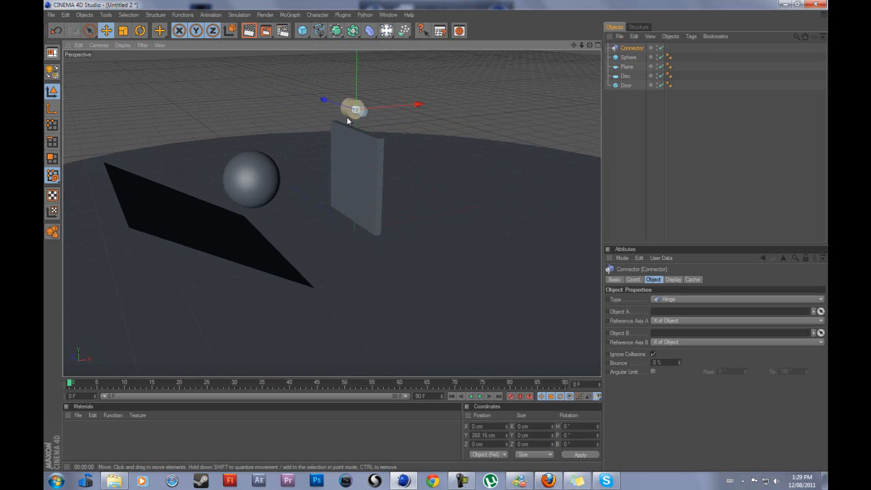
pyautogui.moveTo(342, 120)
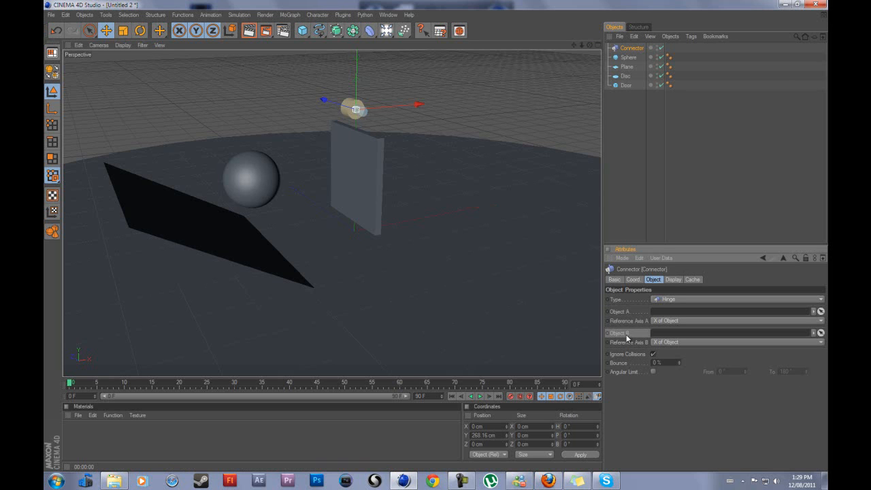
pyautogui.moveTo(754, 235)
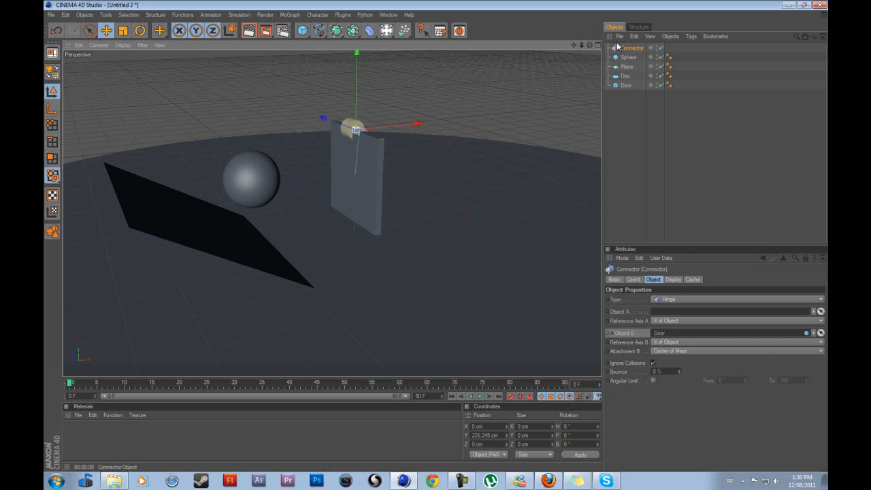
pyautogui.click(626, 57)
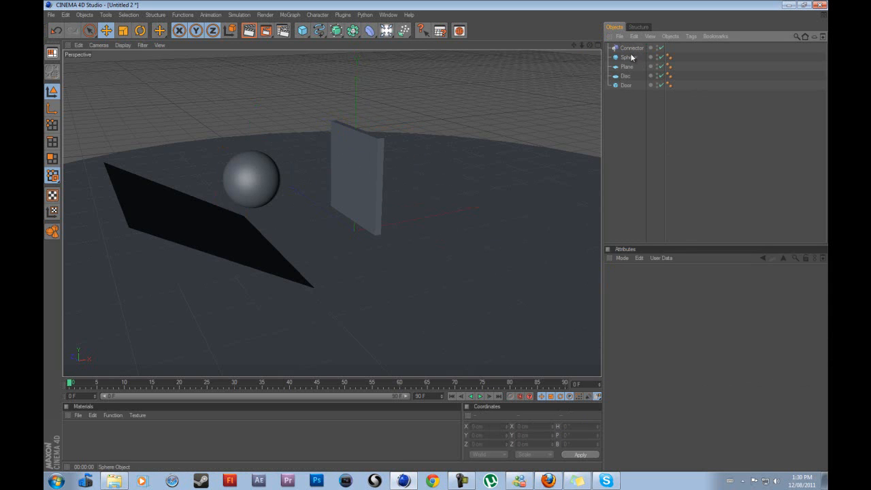
# - Attach a Dynamics Body tag to the sphere and review its Dynamics settings
pyautogui.click(627, 57)
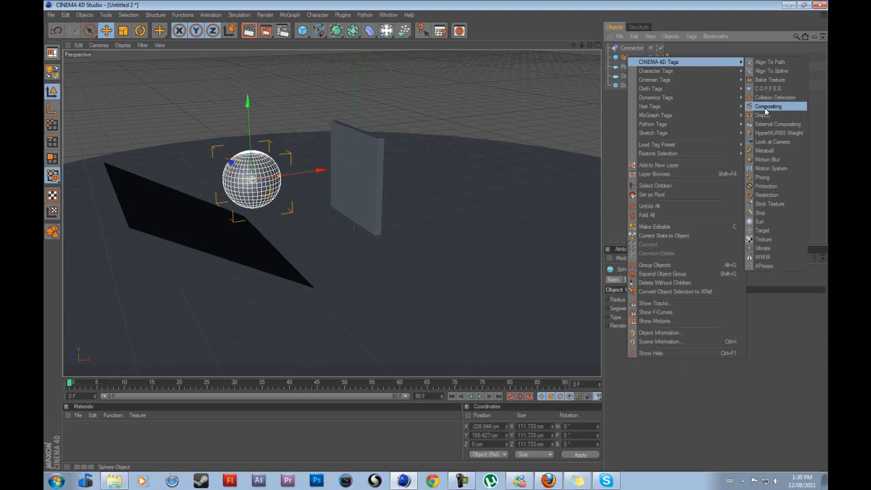
pyautogui.moveTo(656, 98)
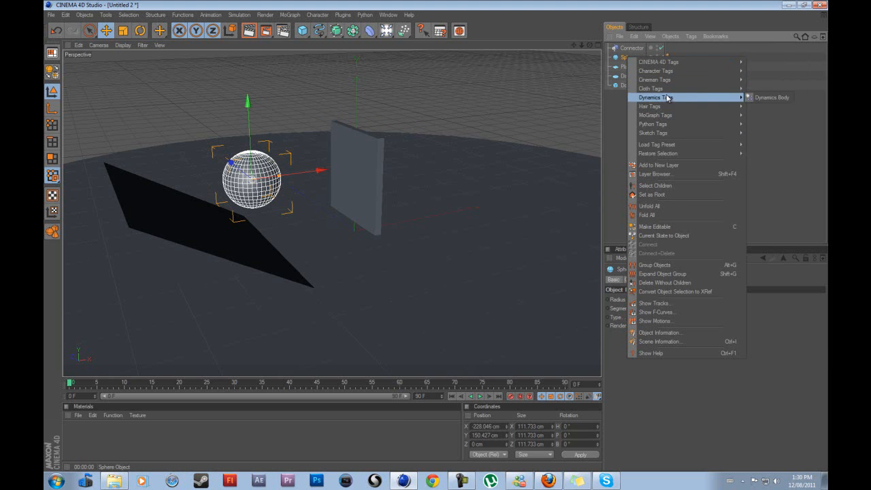
pyautogui.moveTo(746, 98)
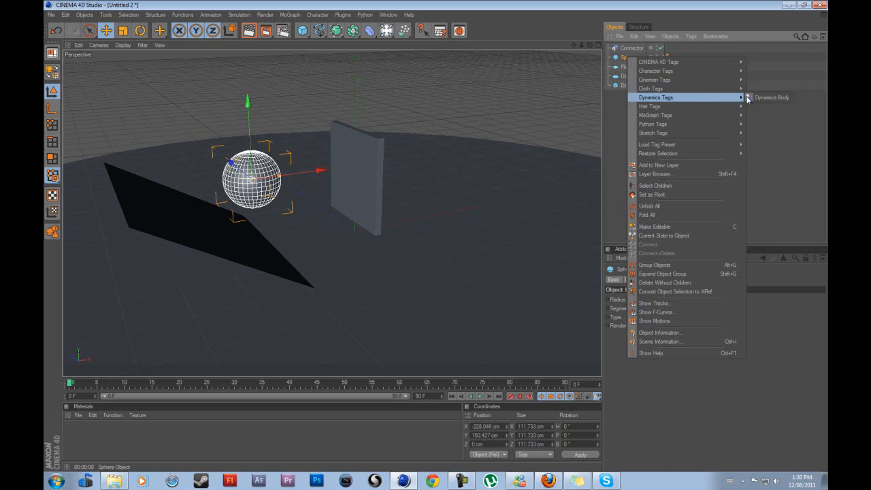
pyautogui.click(771, 98)
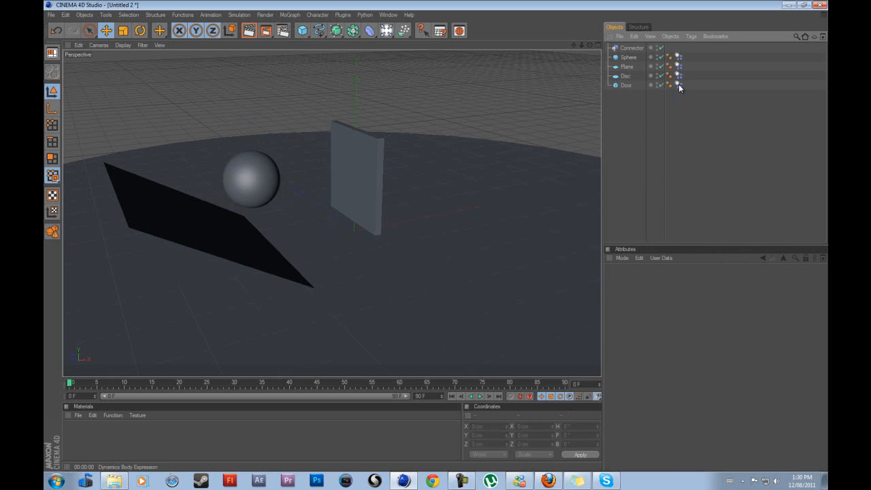
pyautogui.click(677, 76)
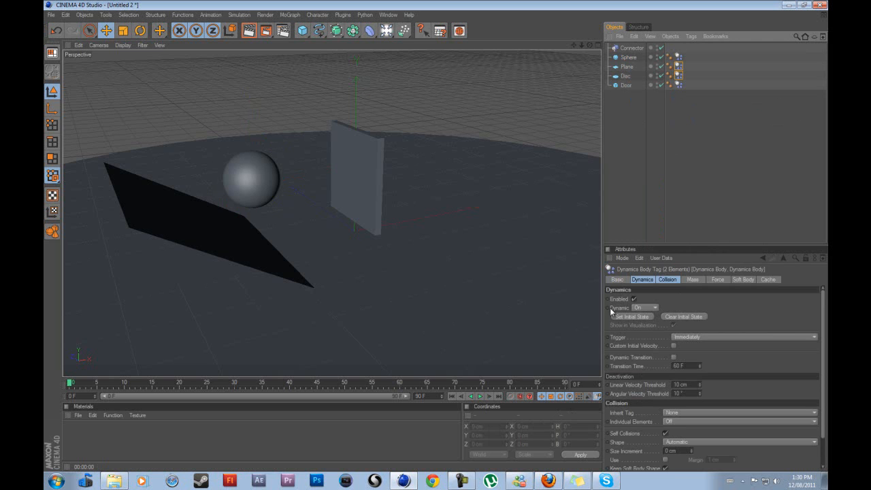
pyautogui.click(644, 308)
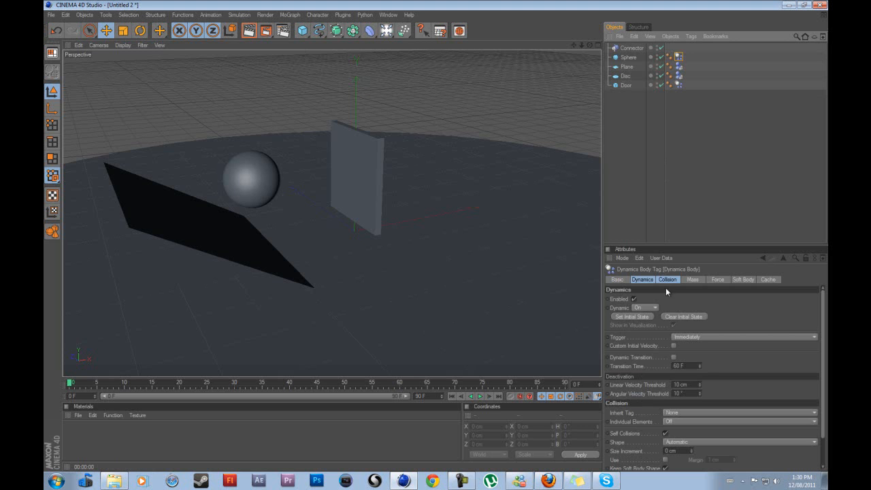
# - Run a first playback, then select the sphere and raise it higher above the ramp
pyautogui.click(626, 57)
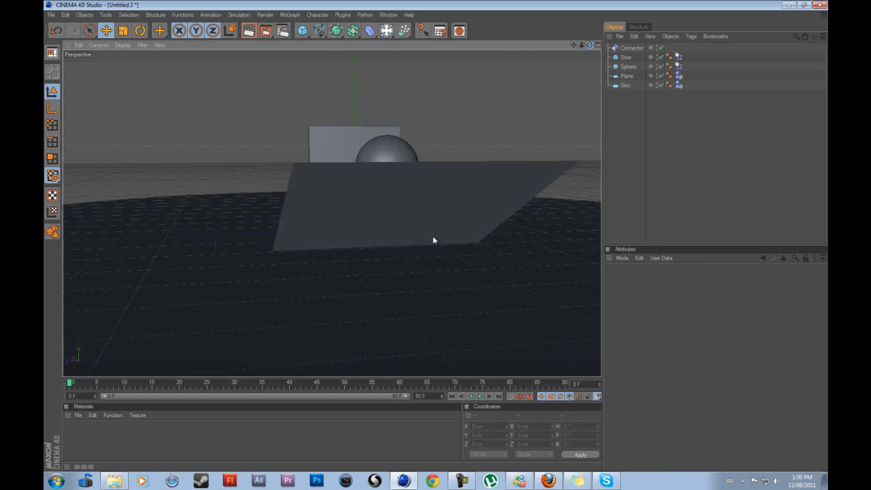
pyautogui.click(479, 396)
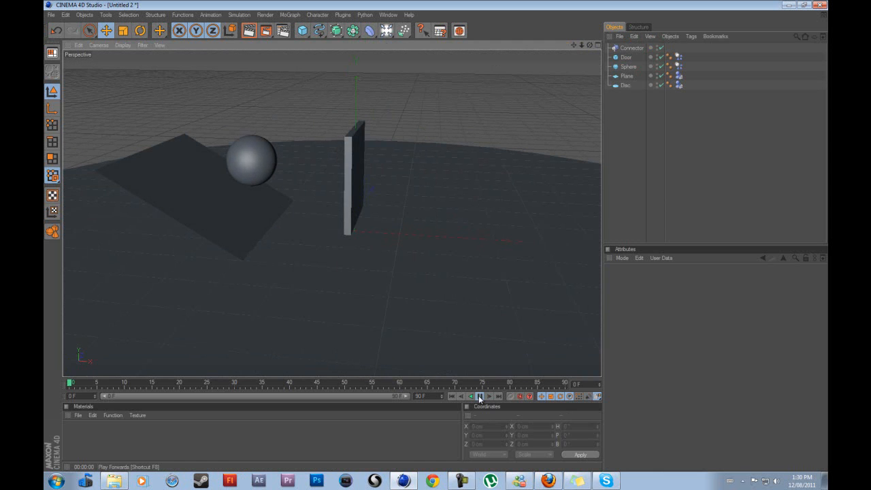
pyautogui.click(479, 396)
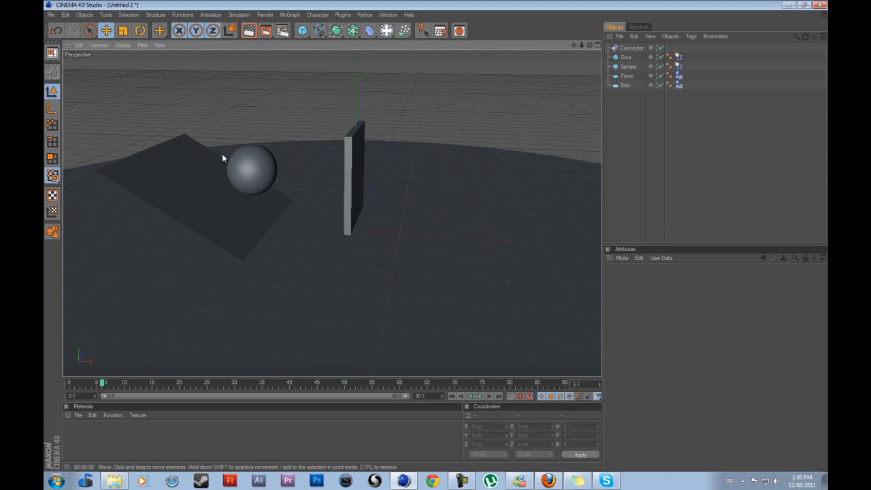
pyautogui.click(252, 166)
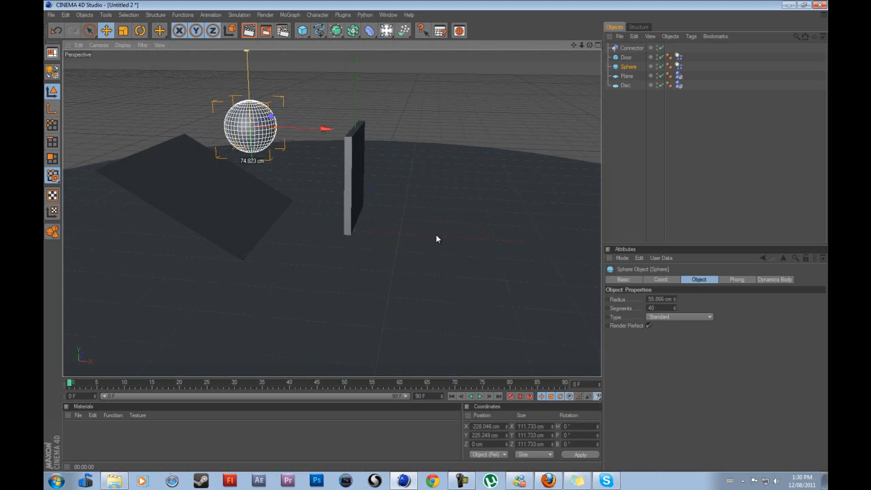
pyautogui.click(625, 85)
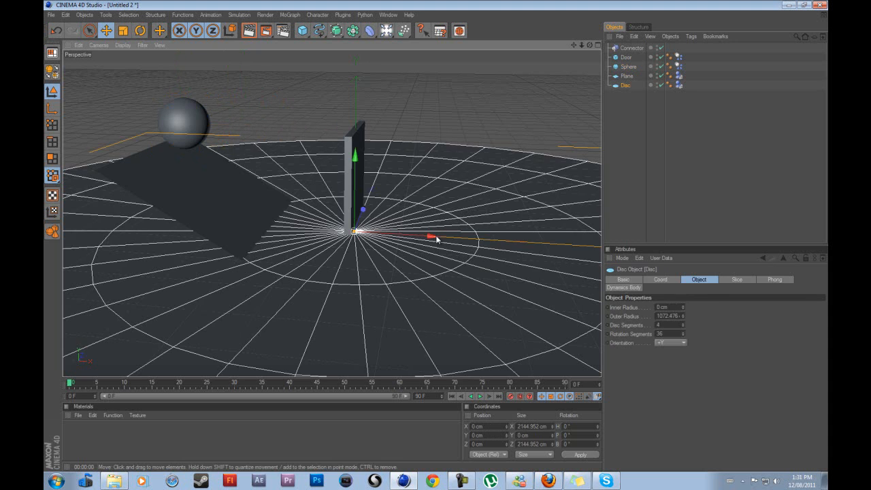
# - Play the dynamics simulation so the sphere rolls down and knocks the door, then stop
pyautogui.click(479, 396)
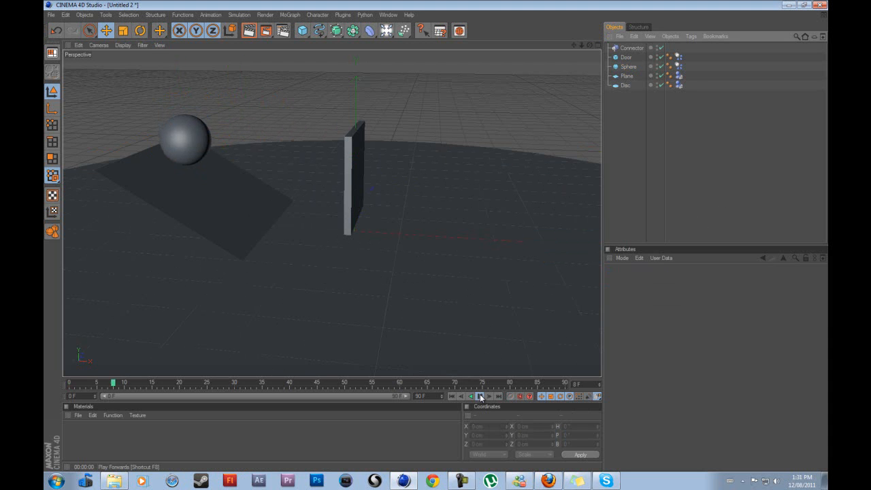
pyautogui.click(480, 395)
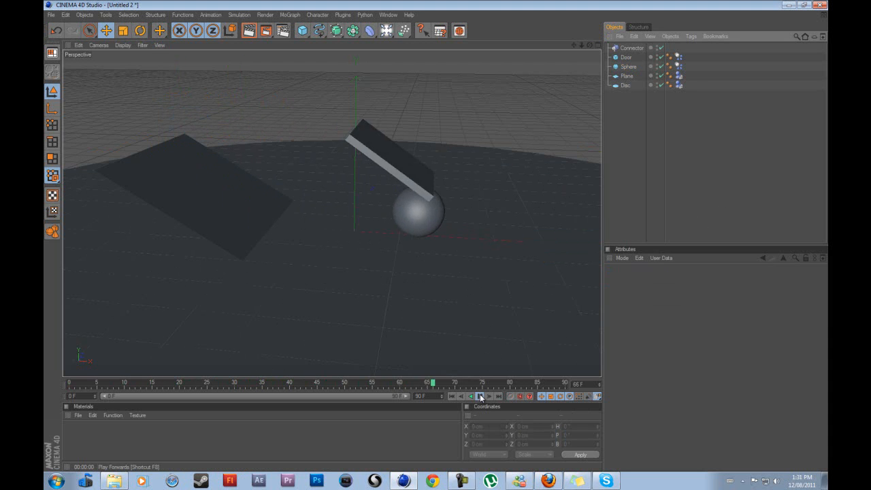
pyautogui.click(479, 396)
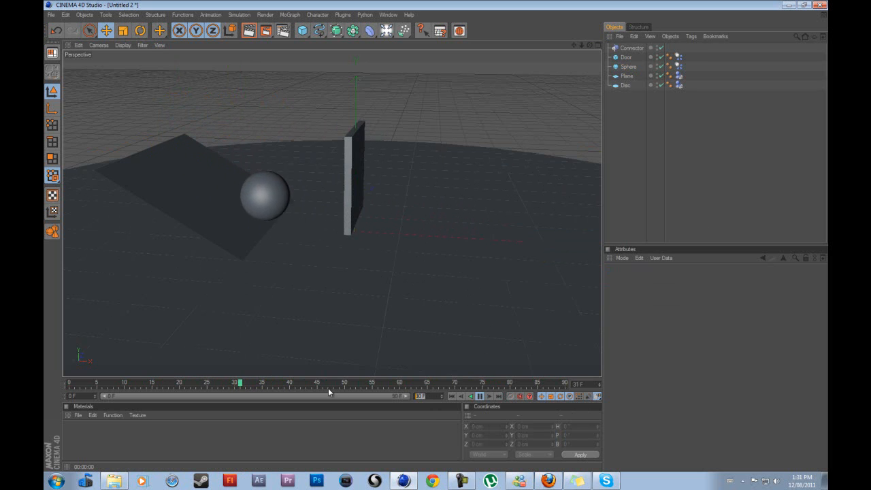
pyautogui.click(479, 395)
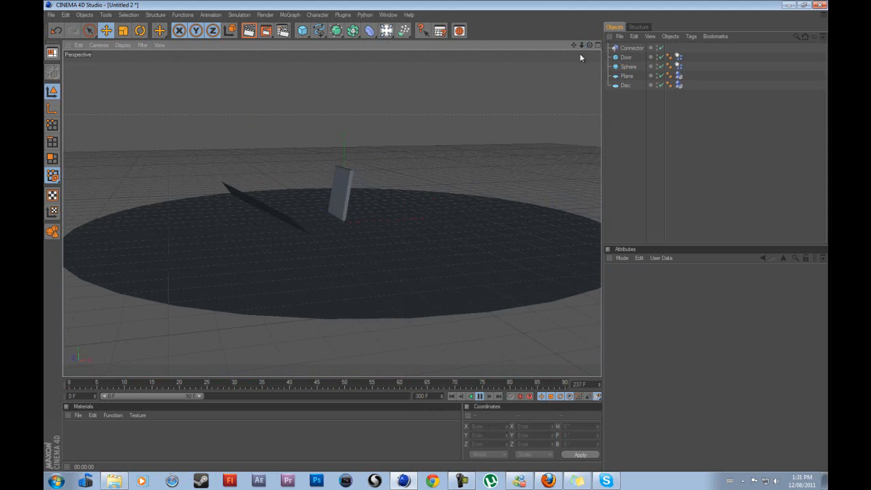
pyautogui.click(479, 396)
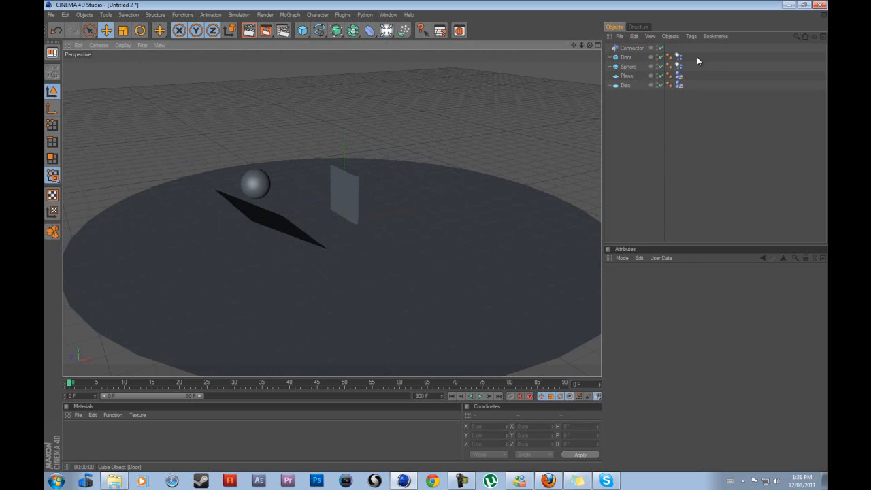
# - Duplicate Door and Connector into Door.1 and Connector.1 and move the copy beside the original
pyautogui.click(626, 57)
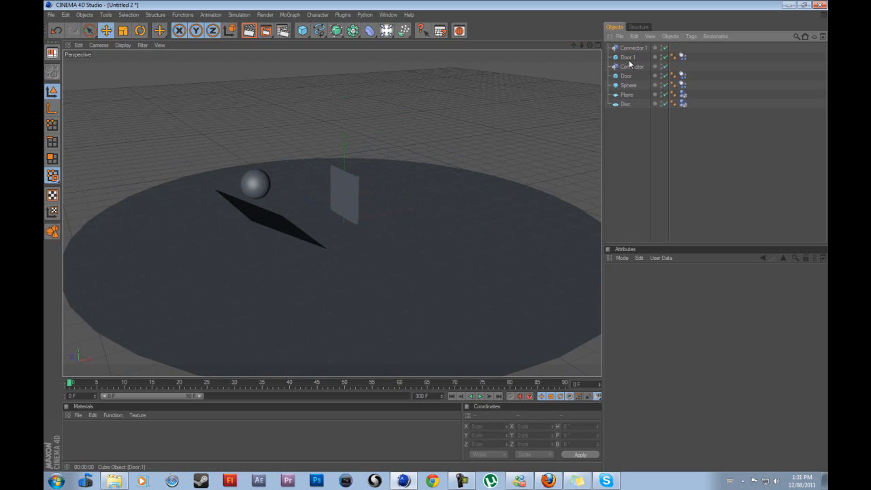
pyautogui.click(634, 48)
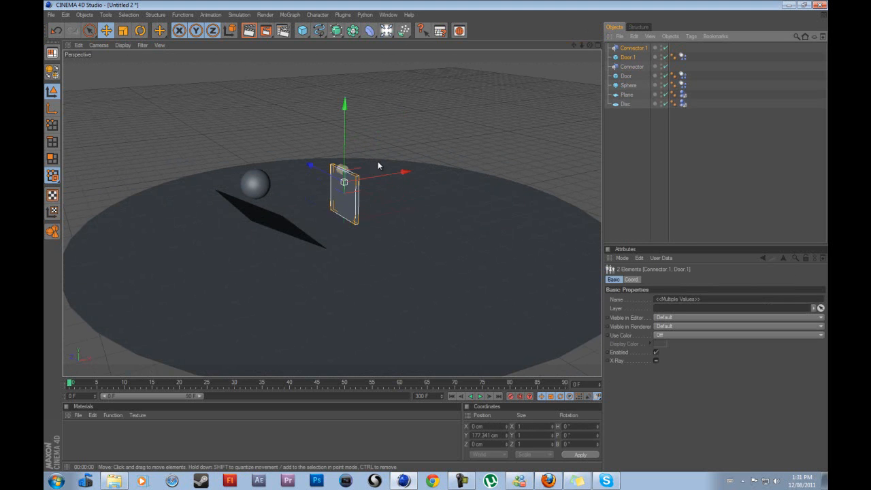
pyautogui.moveTo(345, 184); pyautogui.dragTo(391, 179)
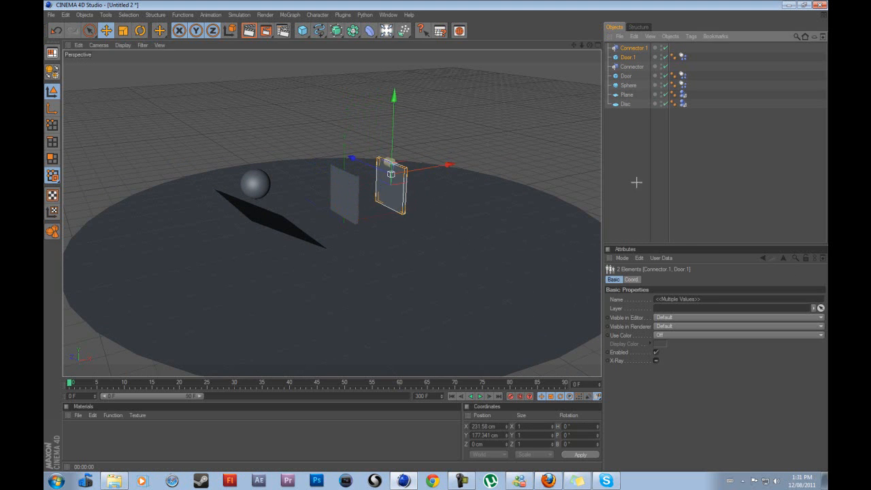
pyautogui.click(632, 47)
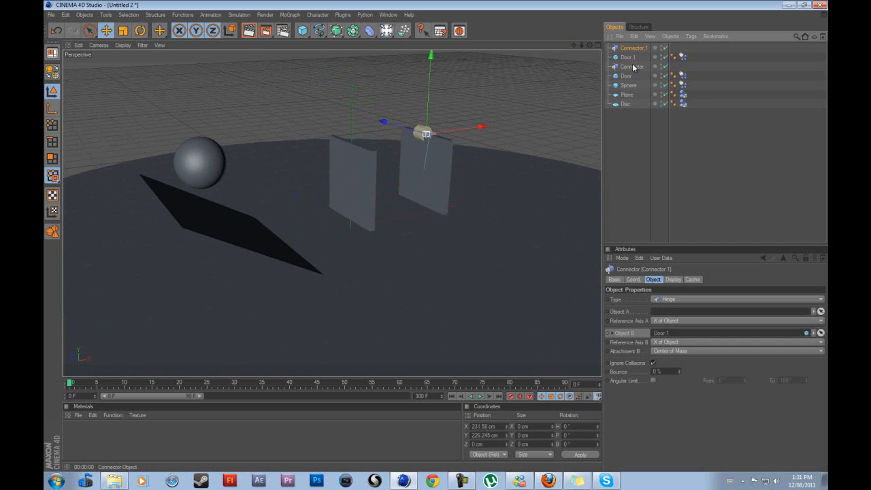
pyautogui.moveTo(638, 79)
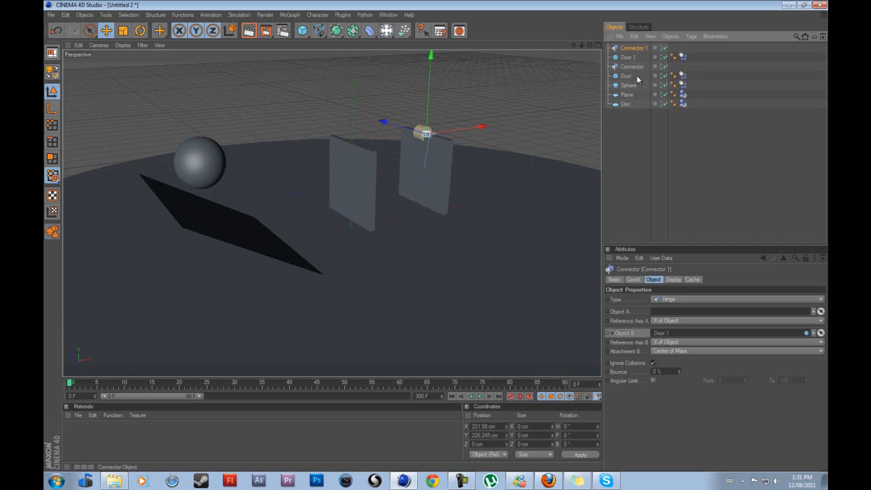
pyautogui.moveTo(478, 126)
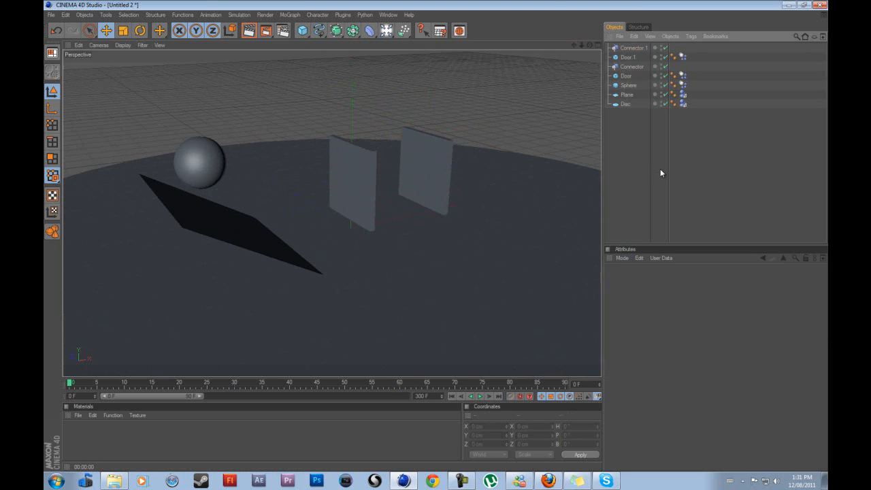
pyautogui.click(479, 396)
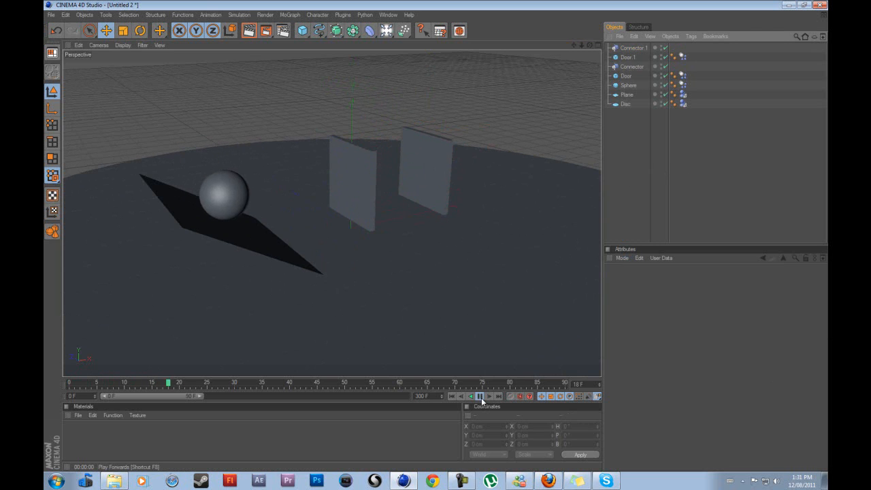
pyautogui.click(479, 396)
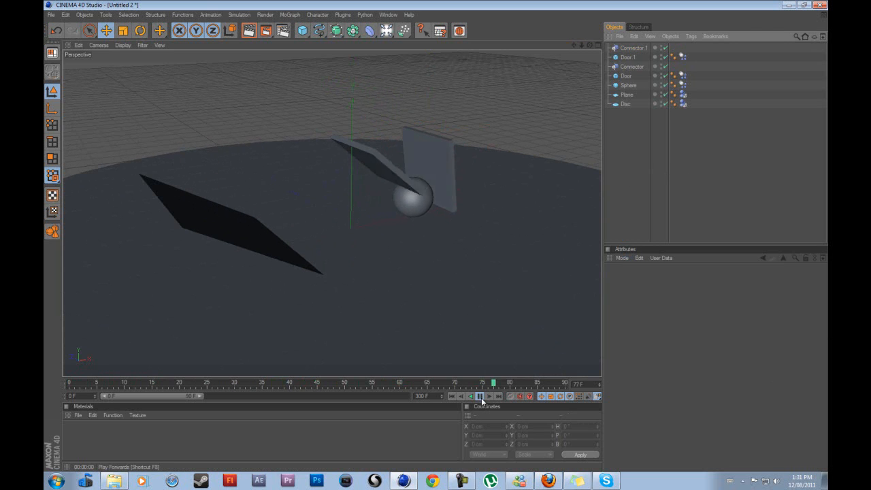
pyautogui.click(479, 396)
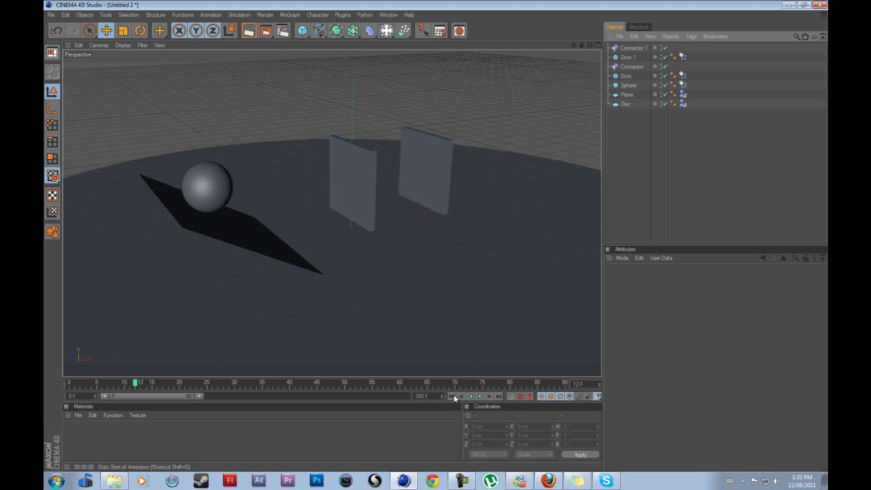
pyautogui.click(625, 95)
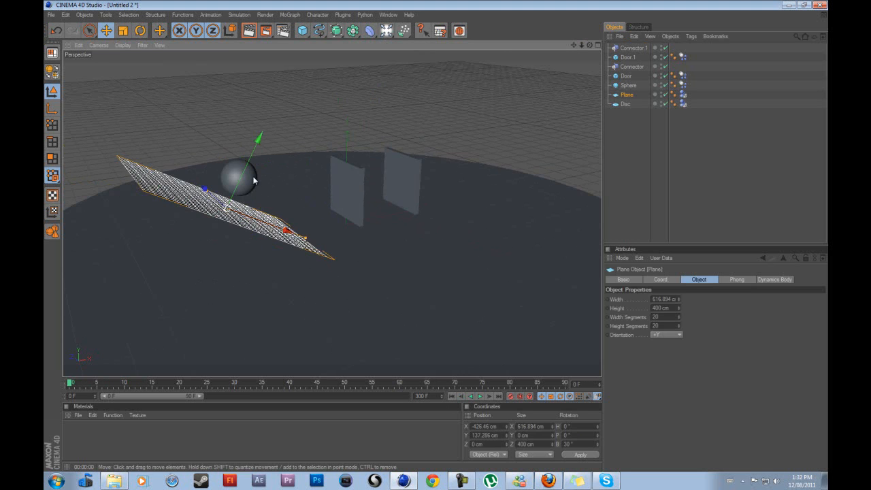
pyautogui.click(628, 84)
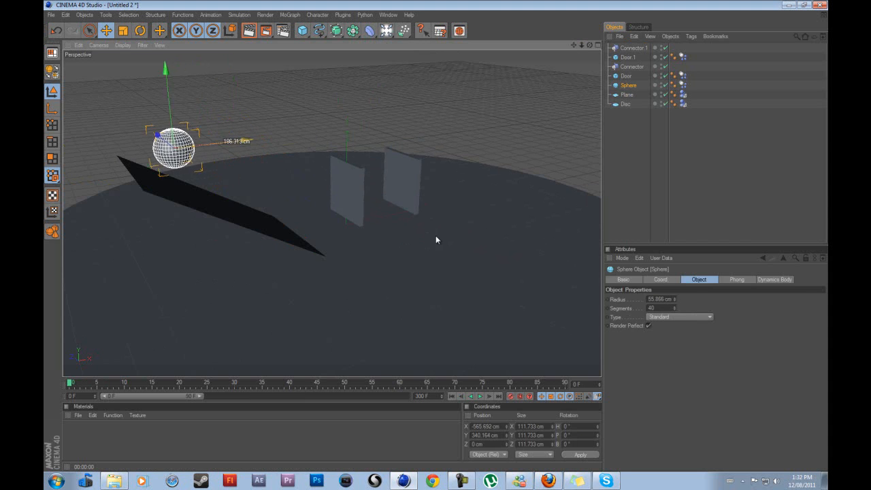
pyautogui.click(479, 395)
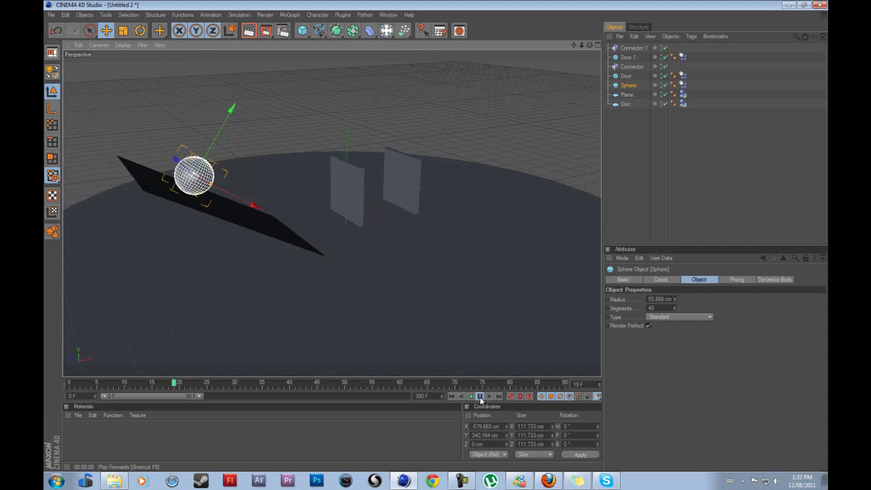
pyautogui.click(479, 396)
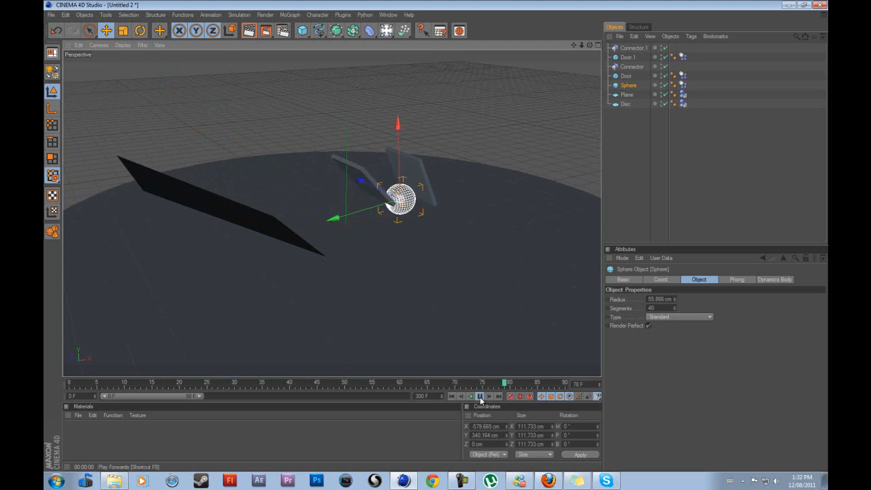
pyautogui.click(478, 396)
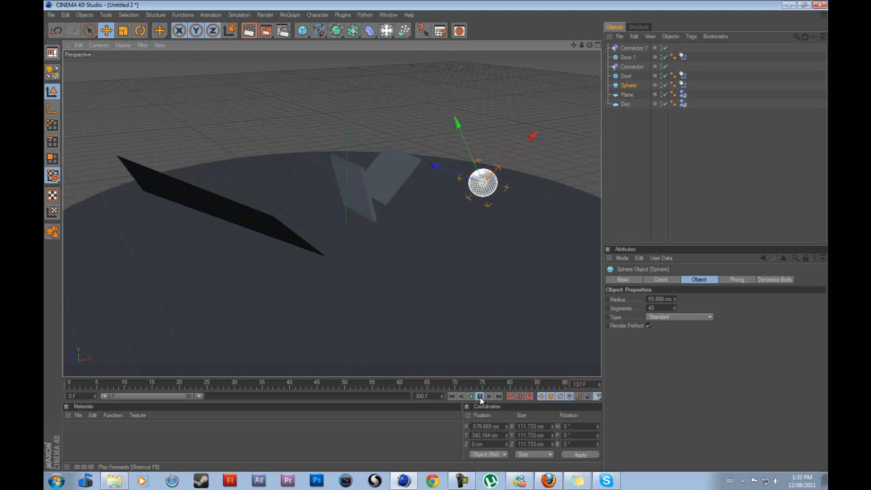
pyautogui.click(479, 395)
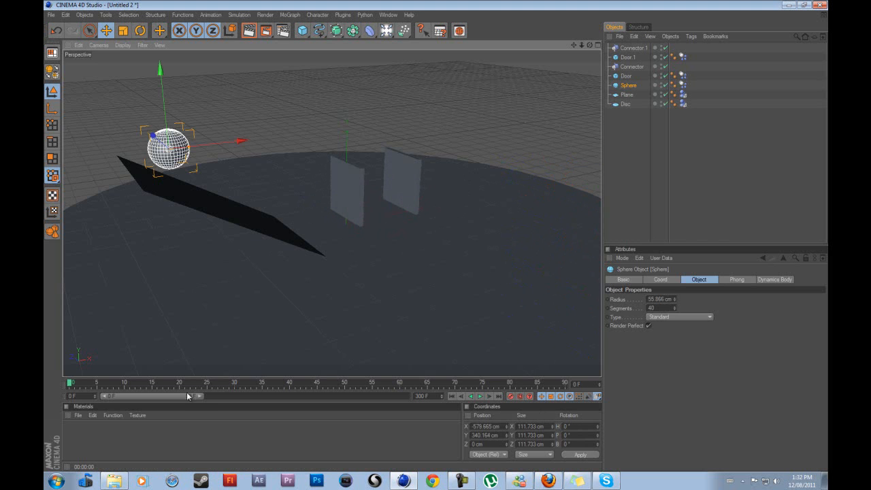
pyautogui.moveTo(188, 396); pyautogui.dragTo(242, 396)
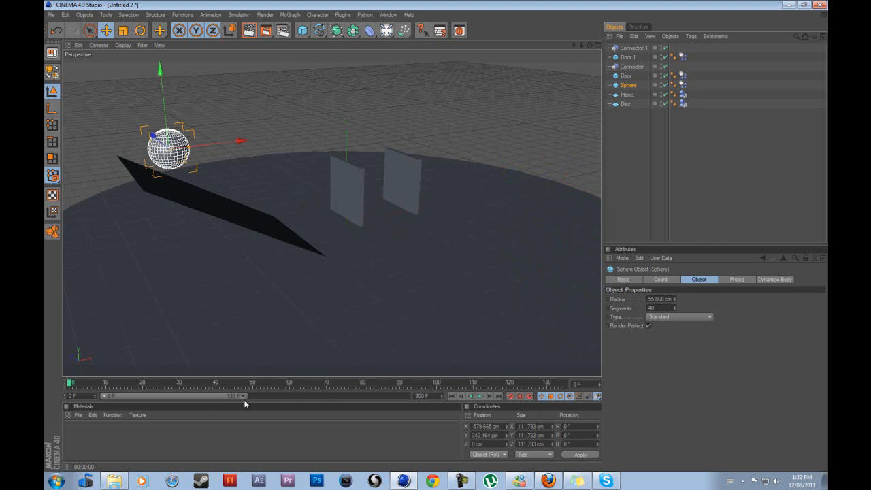
# - Add a flat cube across the tops of both doors and rename it Door Frame
pyautogui.click(634, 47)
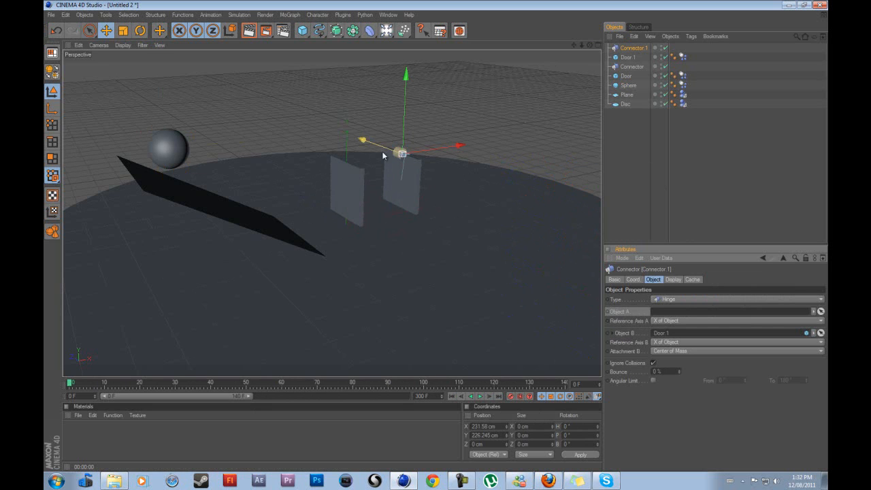
pyautogui.moveTo(373, 131)
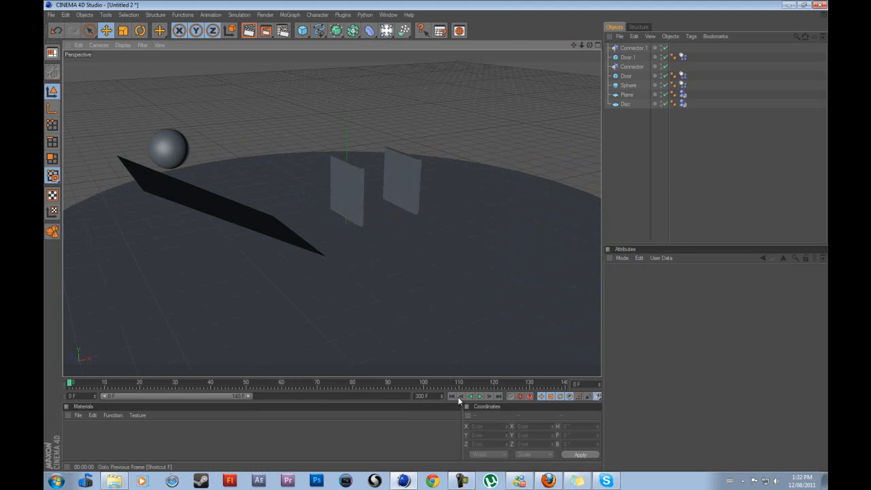
pyautogui.click(302, 30)
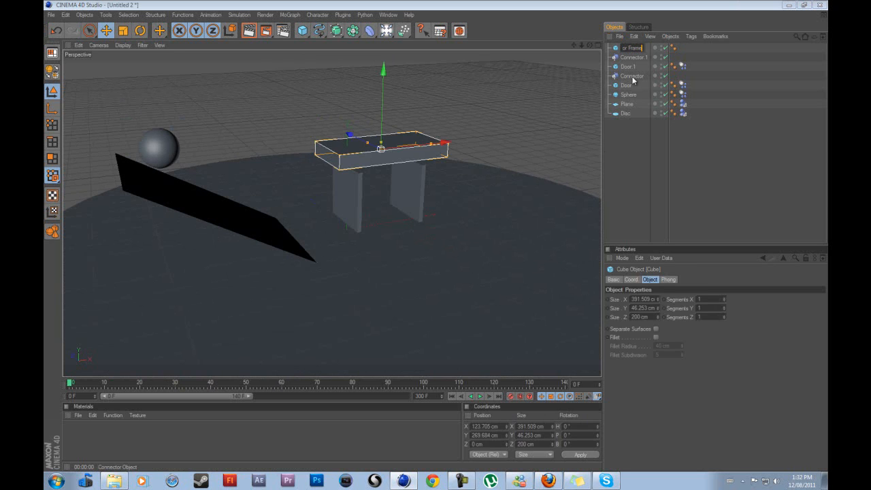
pyautogui.click(633, 57)
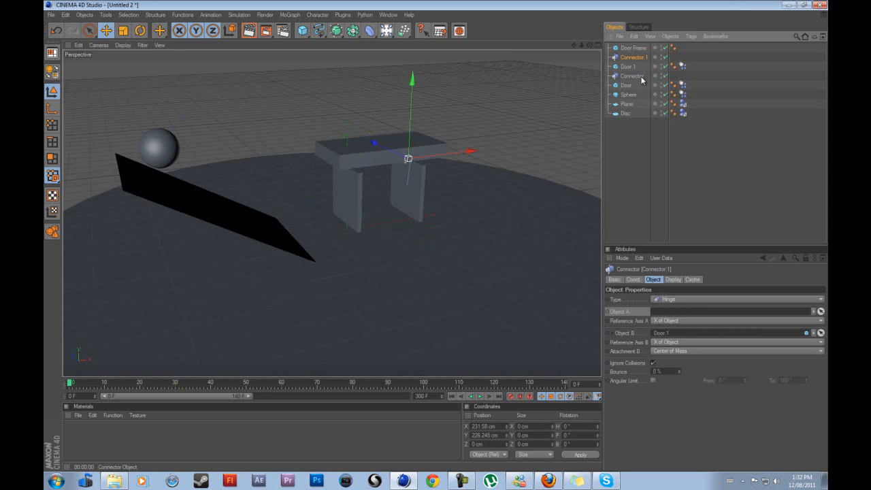
pyautogui.click(631, 76)
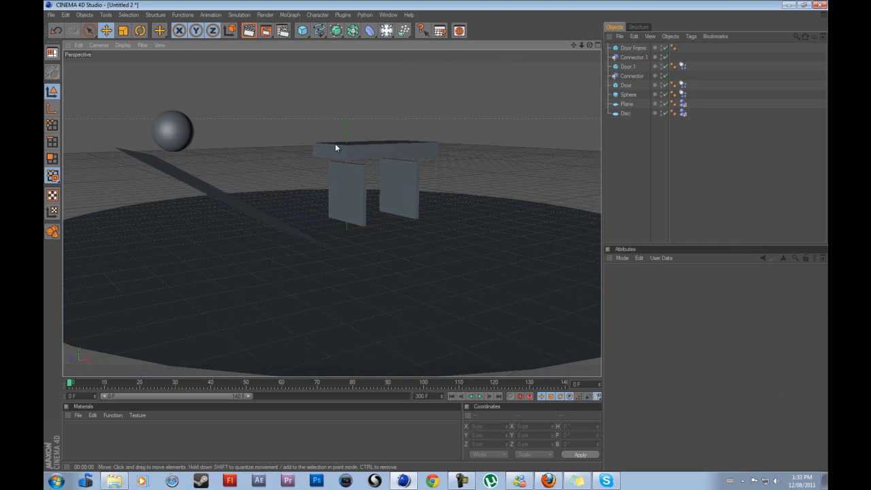
# - Set Door Frame's Dynamics Body tag Dynamic option to Off so it is a static collider
pyautogui.click(397, 187)
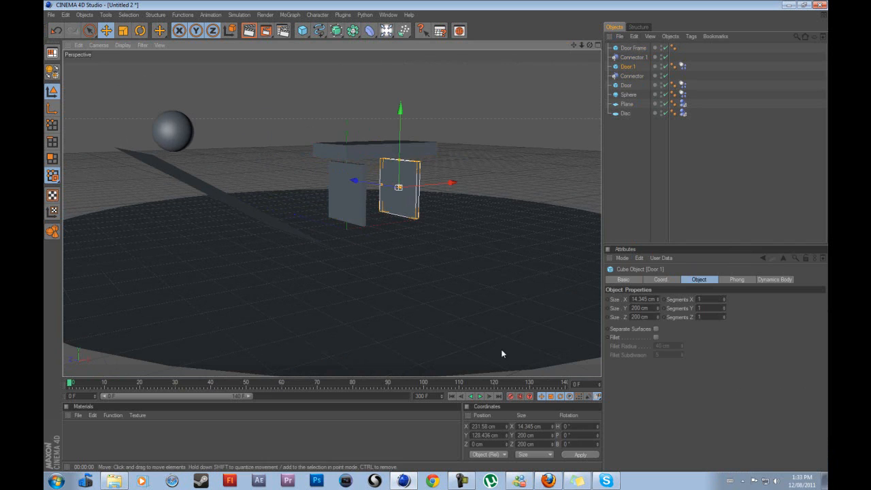
pyautogui.click(632, 47)
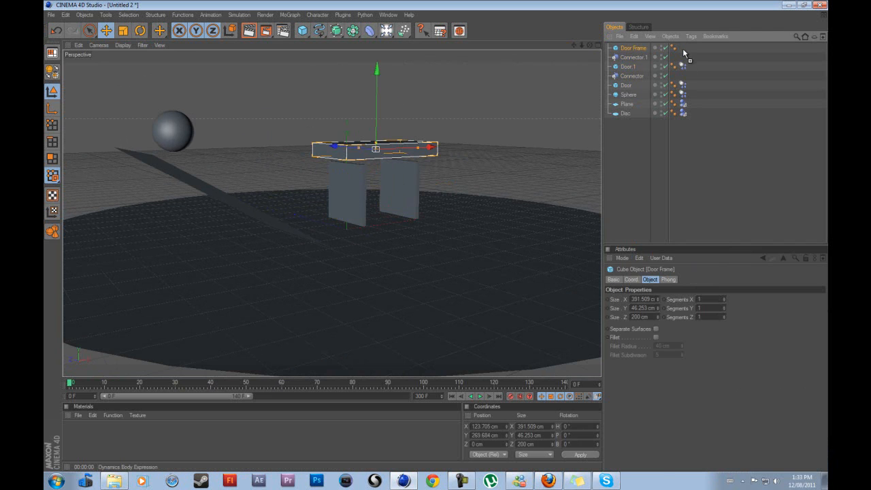
pyautogui.click(683, 48)
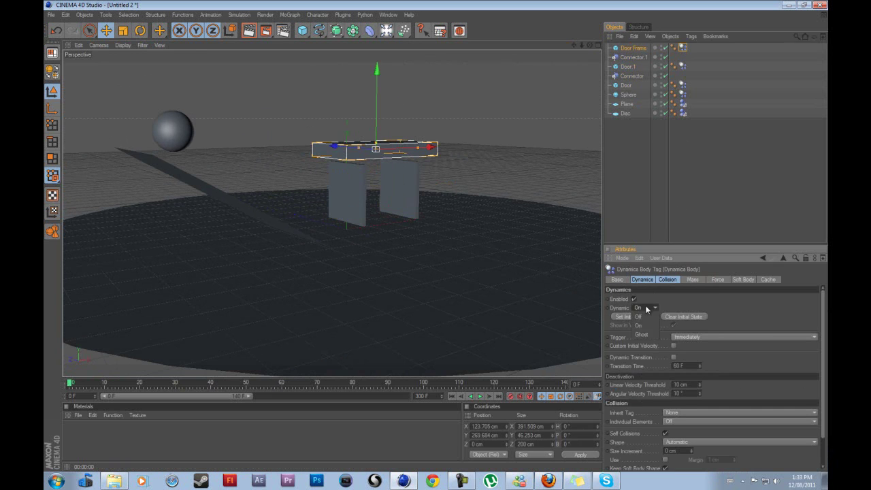
pyautogui.click(645, 307)
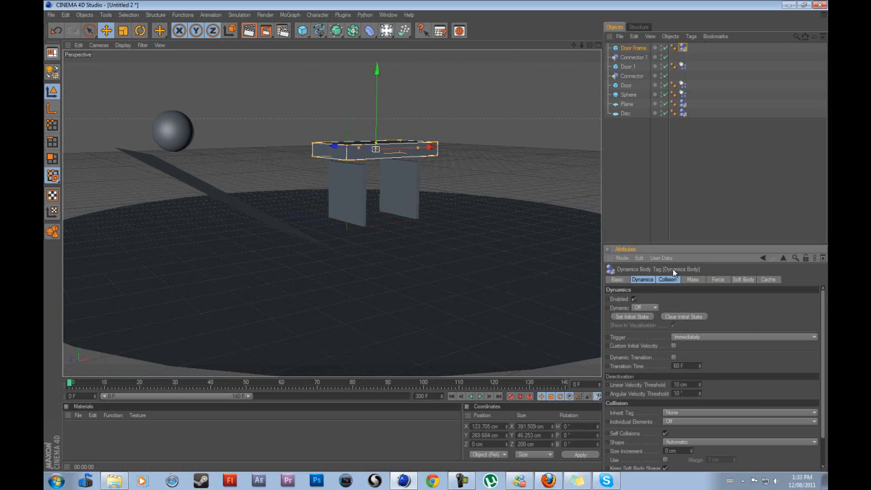
# - Play the simulation so both doors swing under the frame, then return to frame 0
pyautogui.click(479, 396)
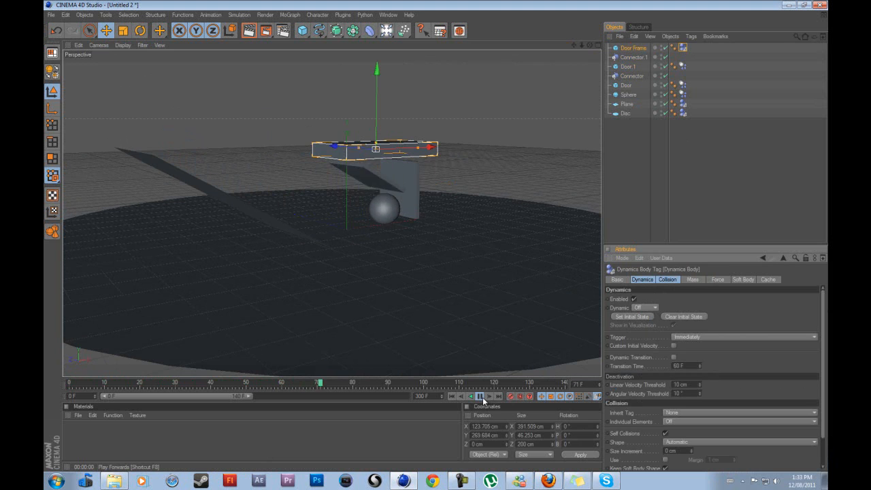
pyautogui.click(479, 396)
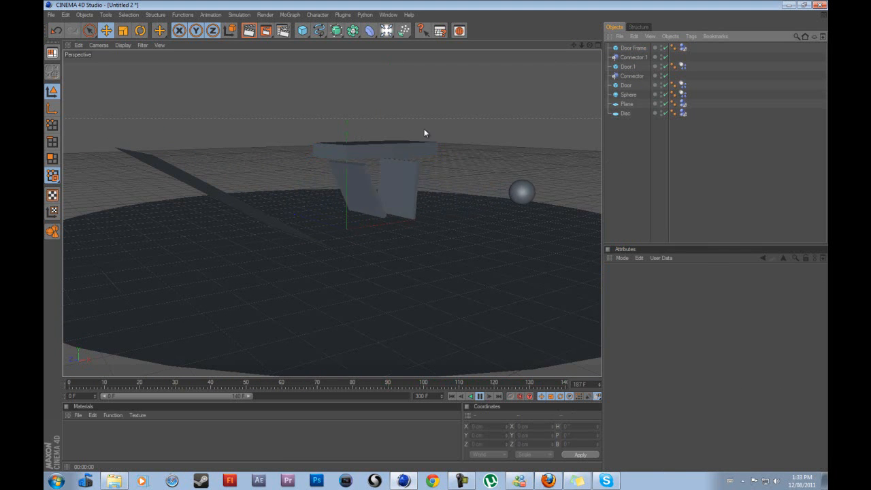
pyautogui.click(452, 396)
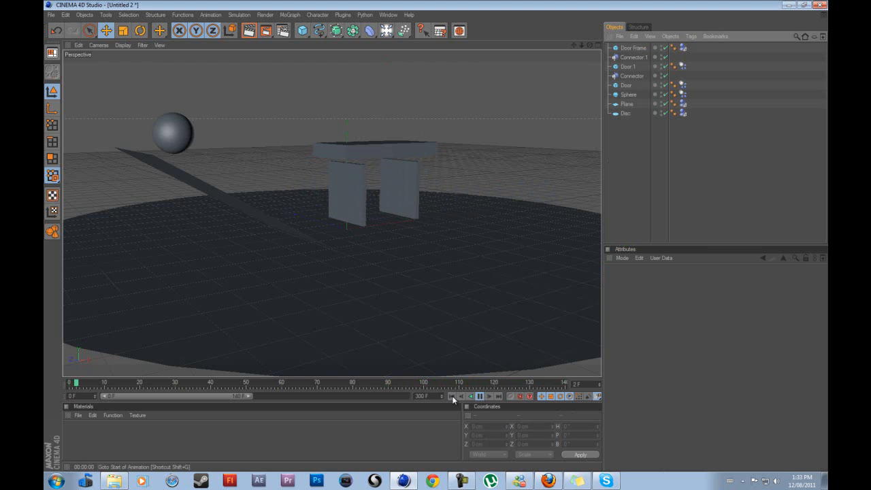
pyautogui.click(479, 396)
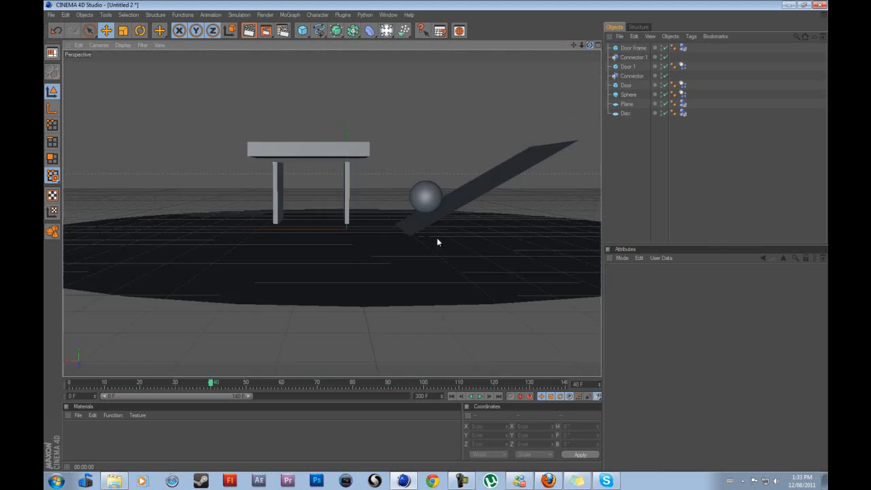
pyautogui.moveTo(438, 242); pyautogui.dragTo(427, 236)
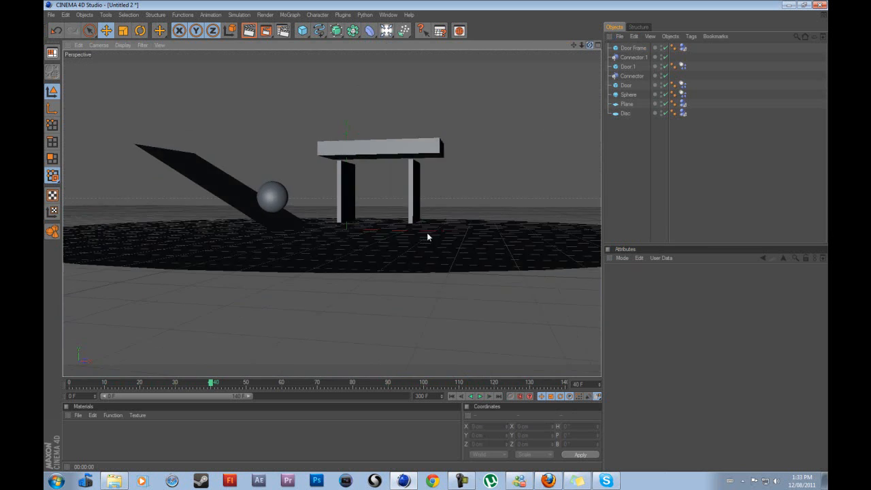
pyautogui.moveTo(429, 237); pyautogui.dragTo(436, 239)
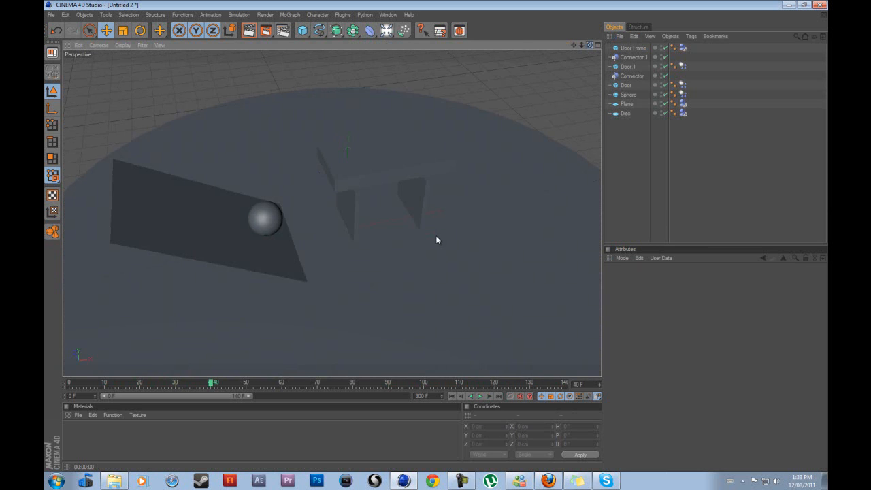
pyautogui.moveTo(437, 240); pyautogui.dragTo(461, 247)
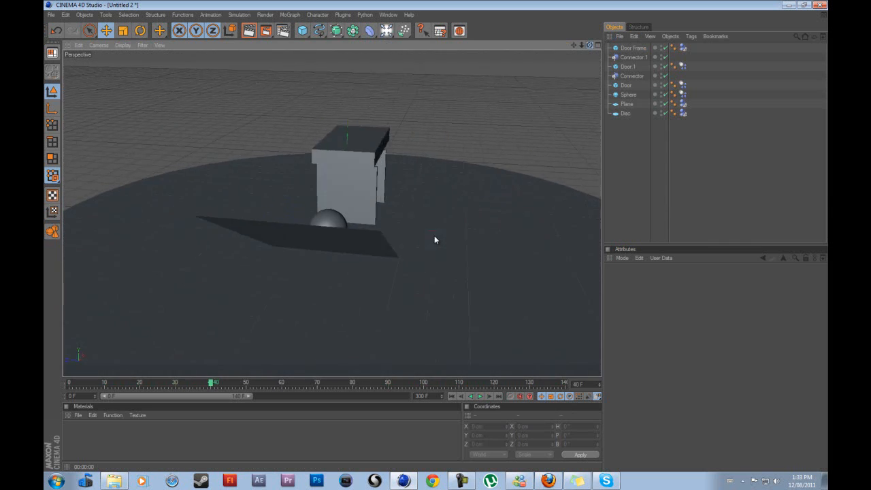
pyautogui.moveTo(435, 238); pyautogui.dragTo(428, 239)
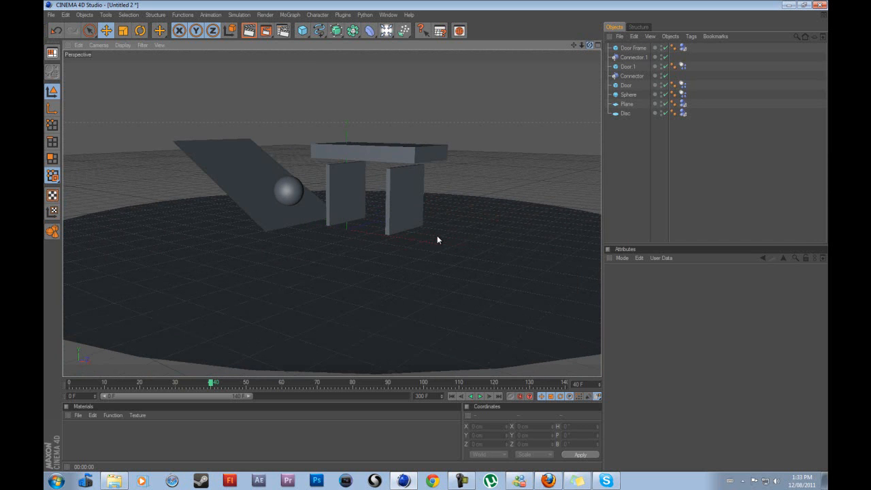
pyautogui.moveTo(587, 46)
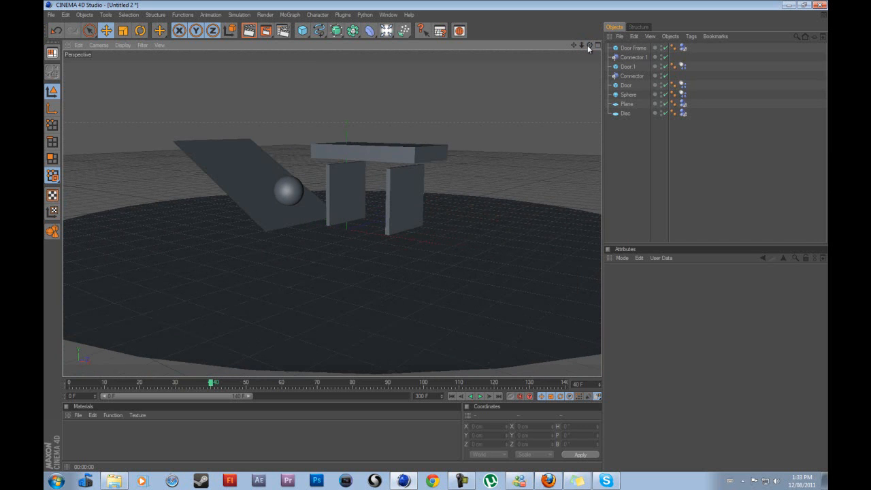
pyautogui.moveTo(617, 155)
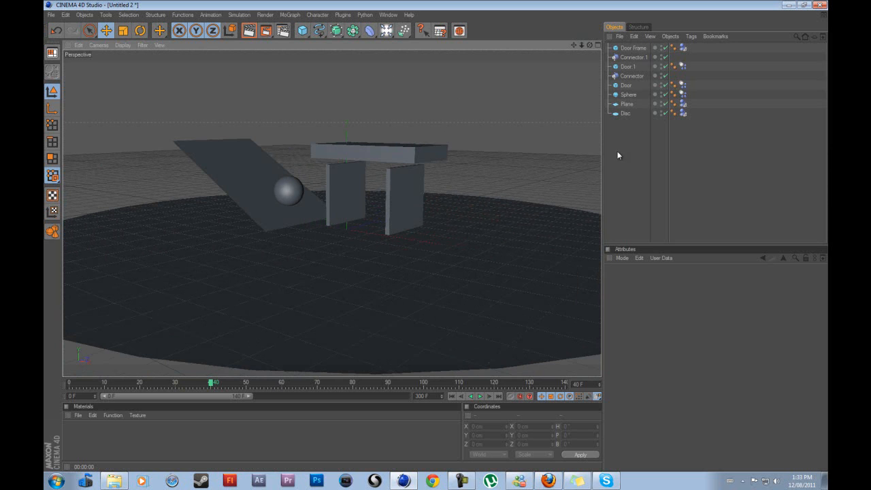